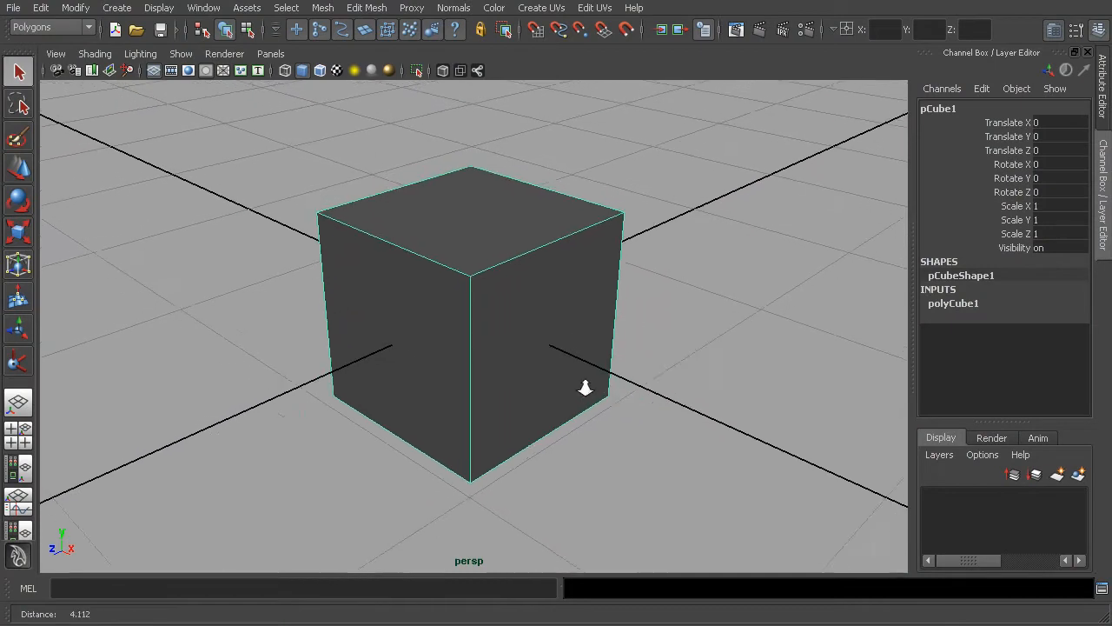
Orbit around the cube and bring up the component selection mode menu.
{"action": "left_click_drag", "start_coordinate": [585, 387], "coordinate": [548, 332]}
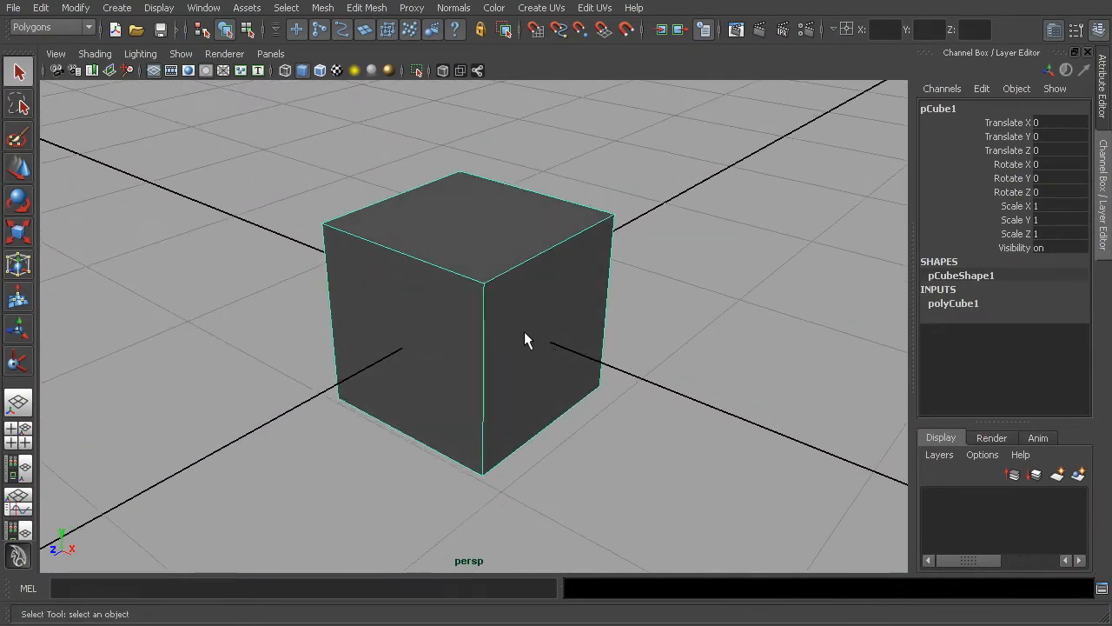
{"action": "left_click_drag", "start_coordinate": [556, 339], "coordinate": [531, 324]}
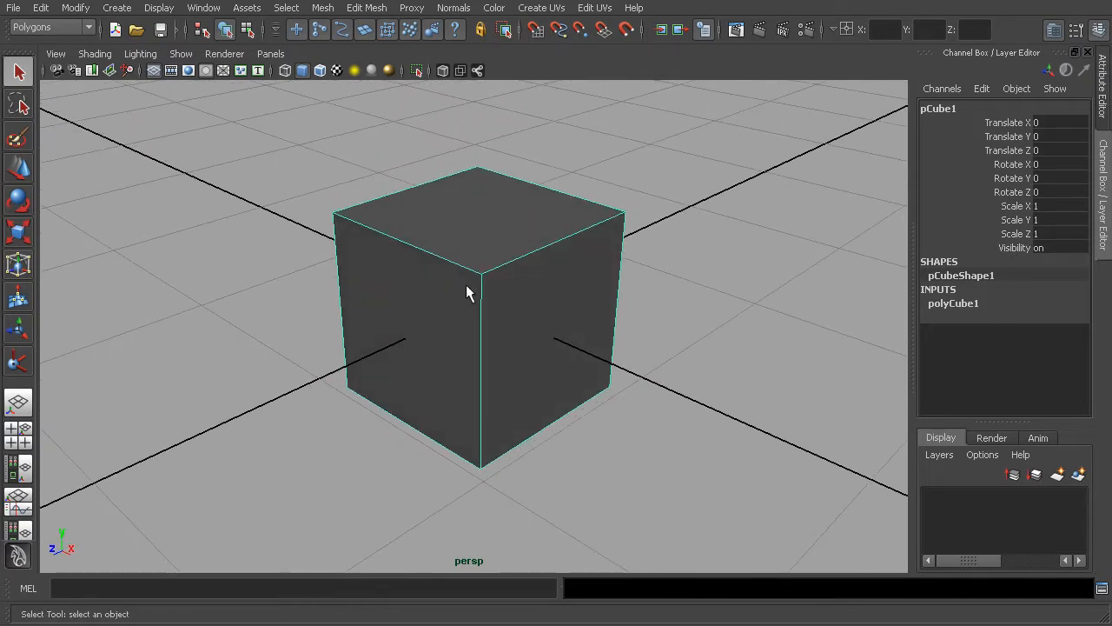
{"action": "right_click", "coordinate": [476, 257]}
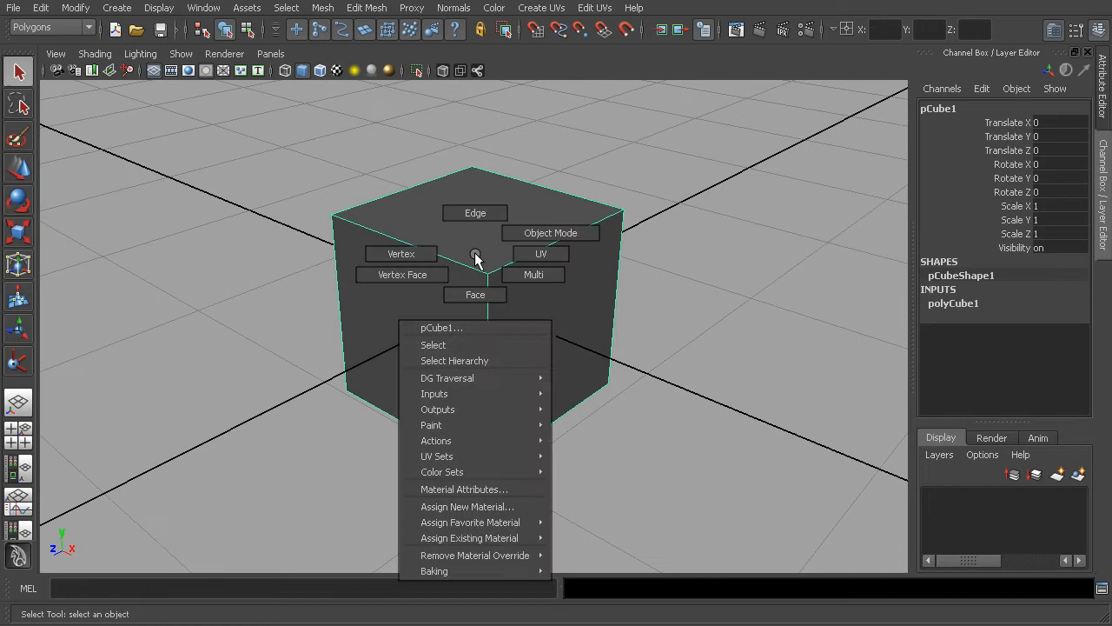
{"action": "mouse_move", "coordinate": [402, 275]}
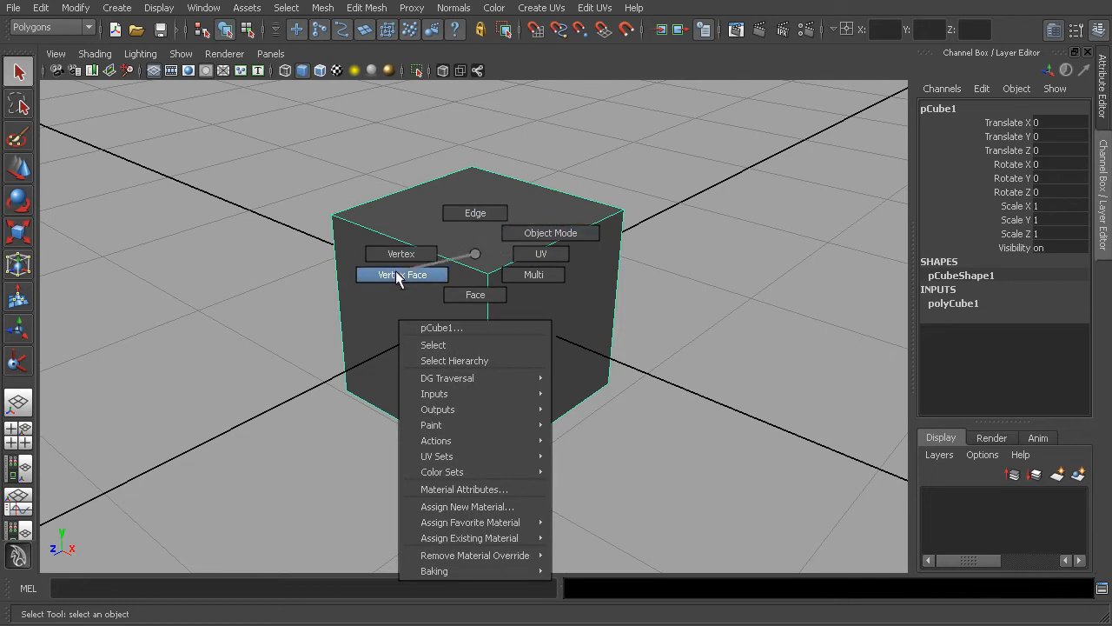
{"action": "mouse_move", "coordinate": [475, 213]}
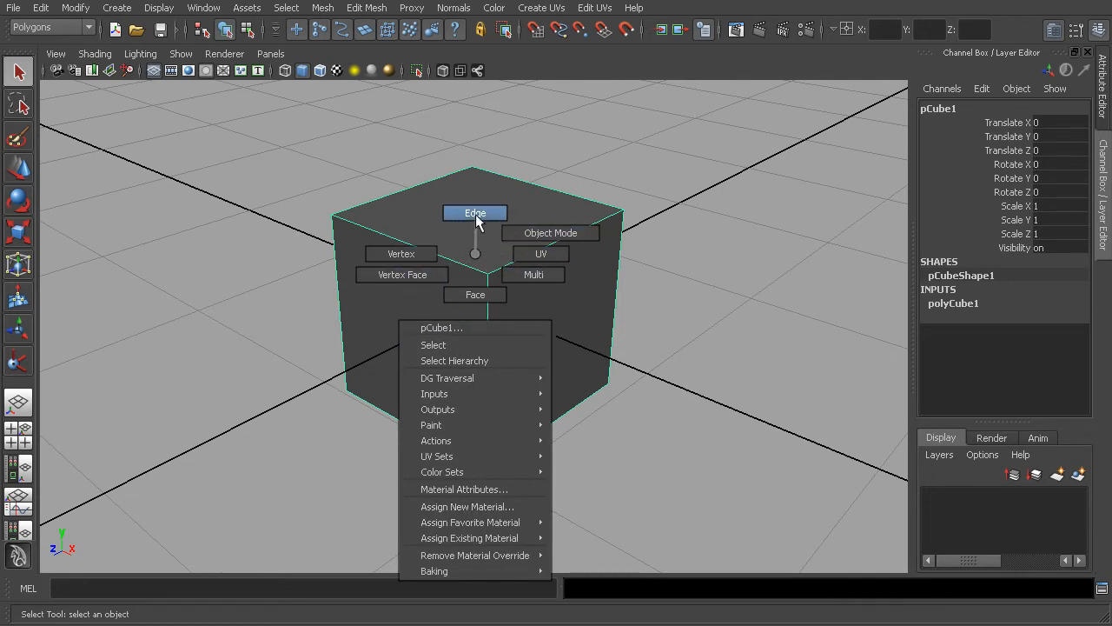
{"action": "mouse_move", "coordinate": [401, 252]}
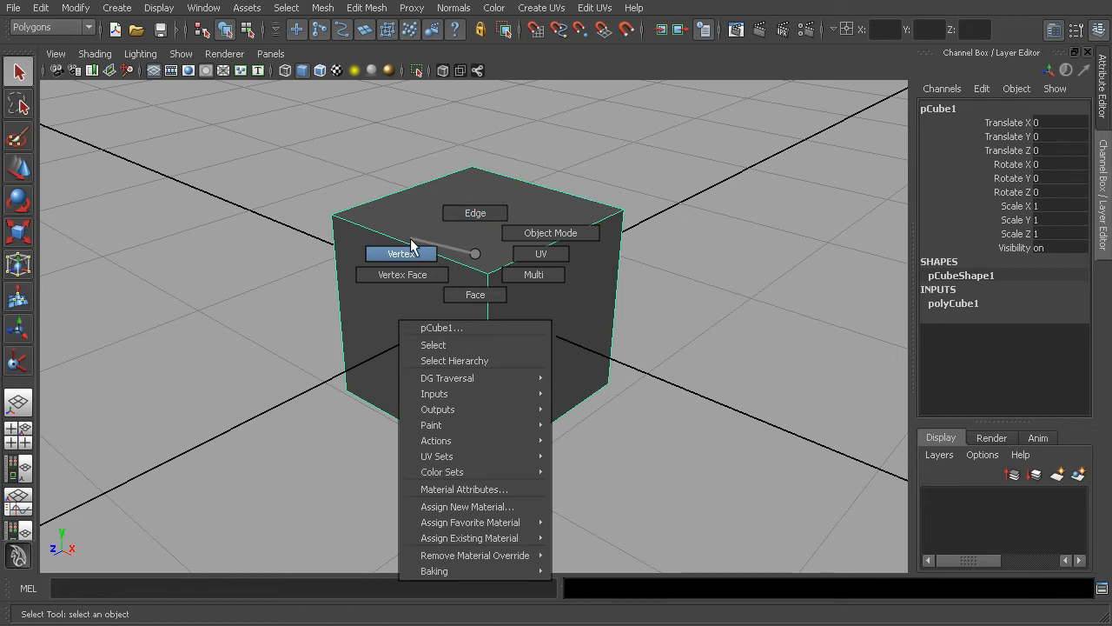
{"action": "mouse_move", "coordinate": [476, 295]}
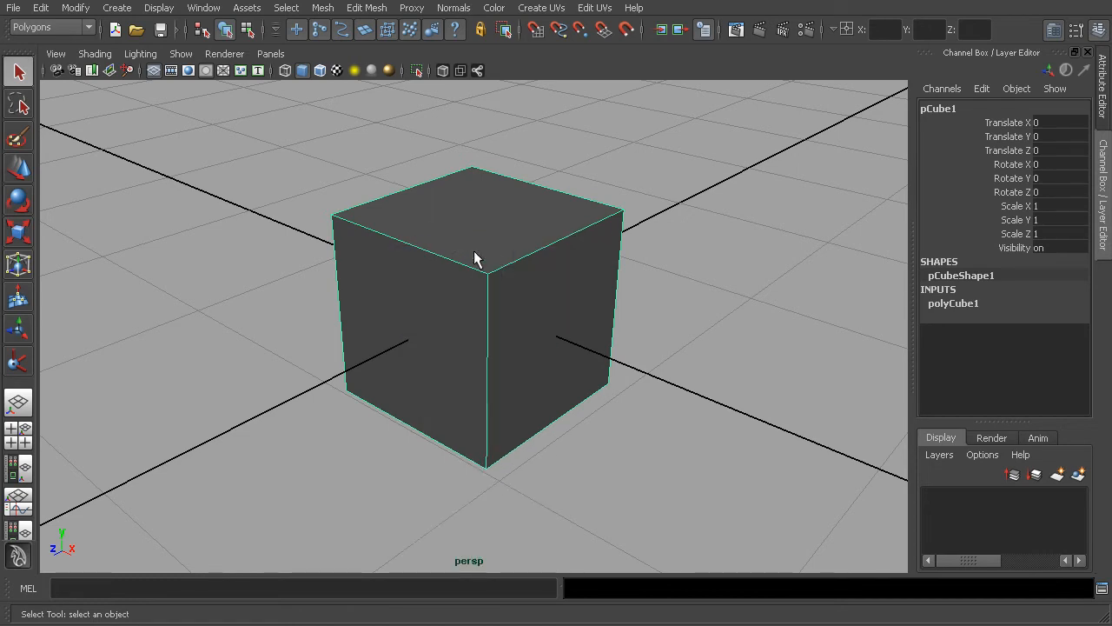
{"action": "left_click_drag", "start_coordinate": [475, 258], "coordinate": [522, 327]}
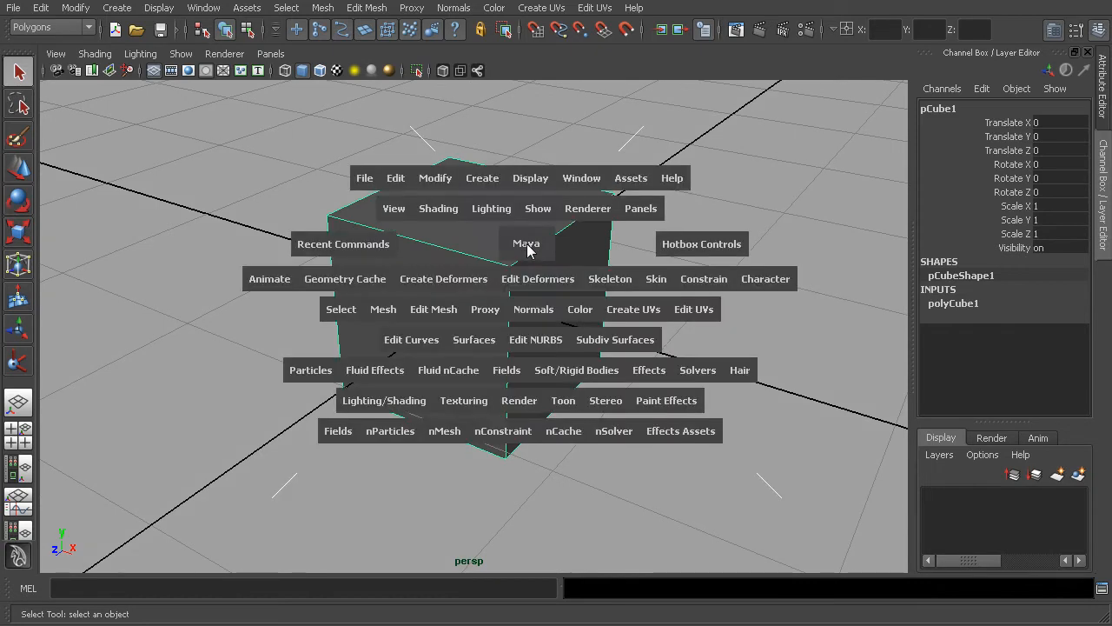
{"action": "mouse_move", "coordinate": [354, 314]}
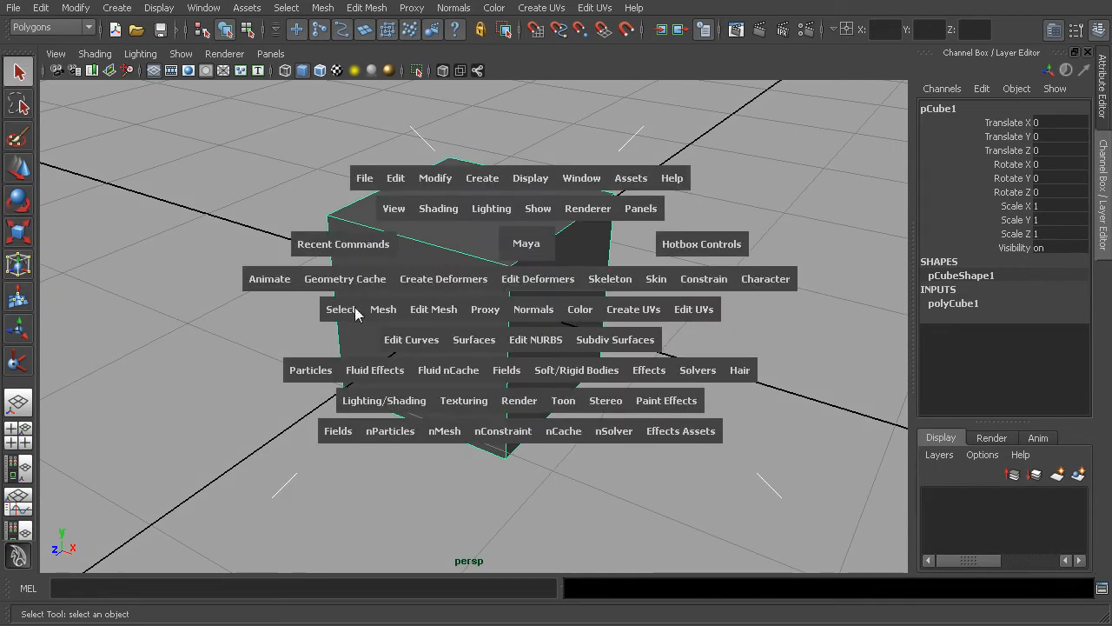
{"action": "mouse_move", "coordinate": [611, 324]}
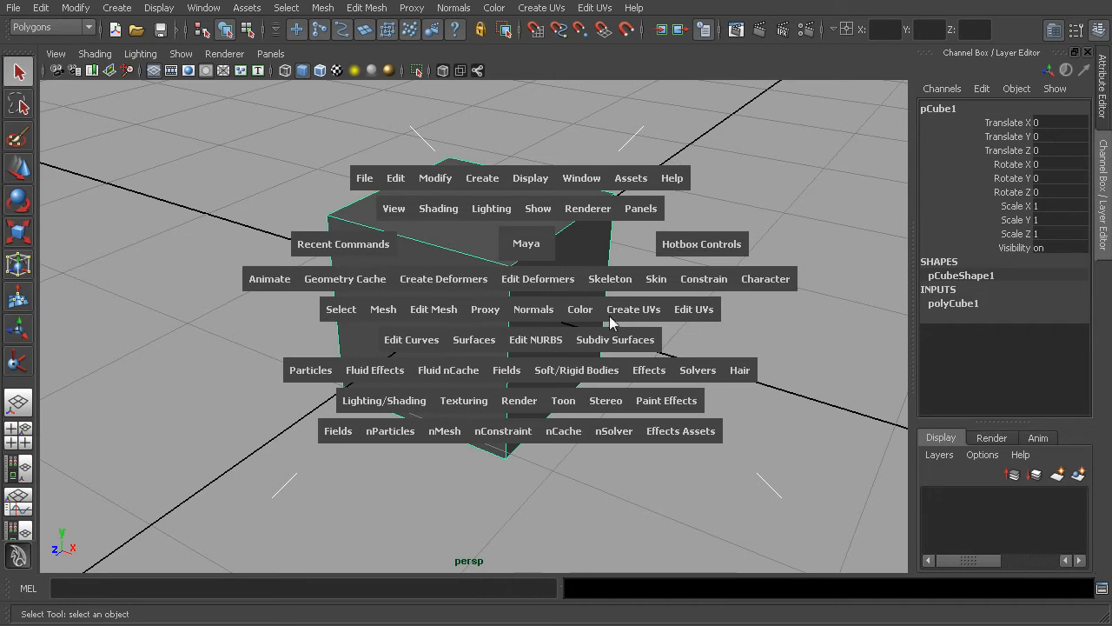
{"action": "mouse_move", "coordinate": [546, 285]}
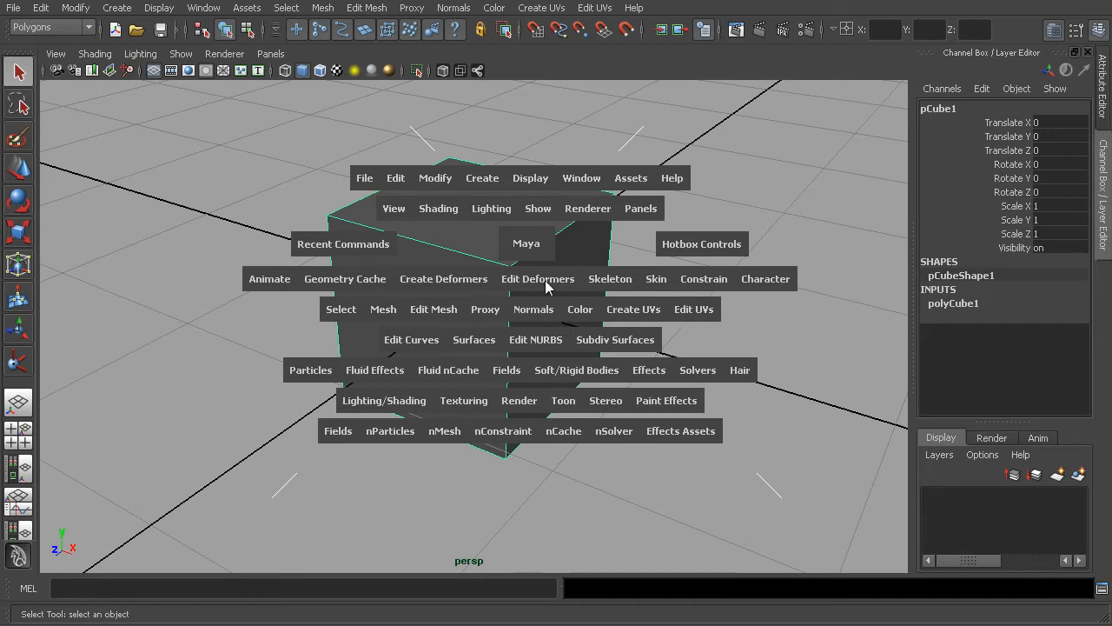
{"action": "mouse_move", "coordinate": [378, 319]}
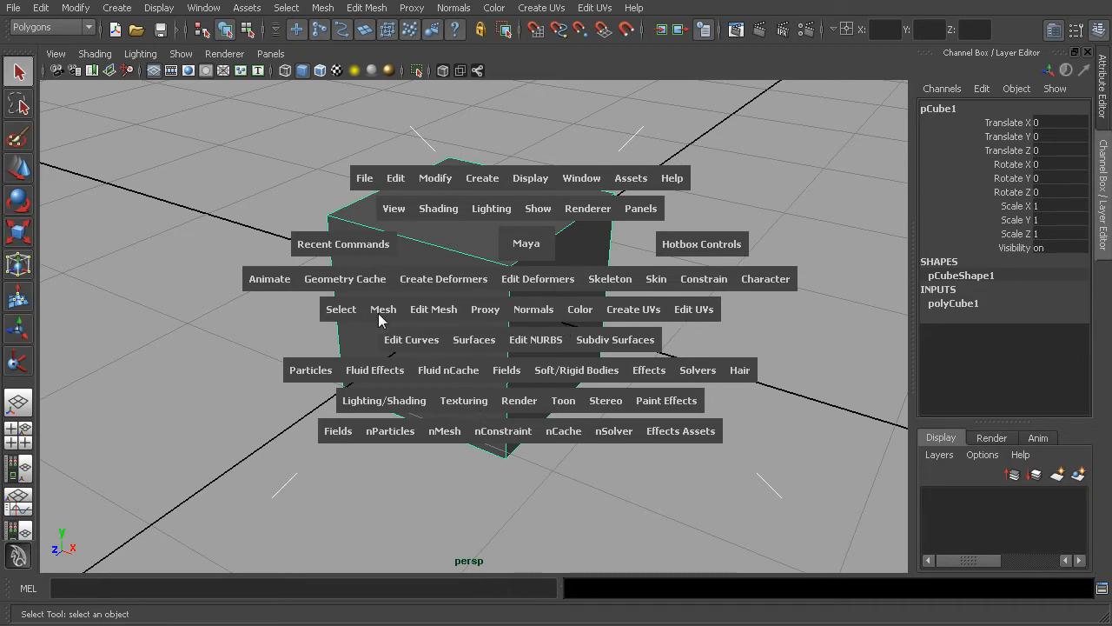
{"action": "mouse_move", "coordinate": [514, 317]}
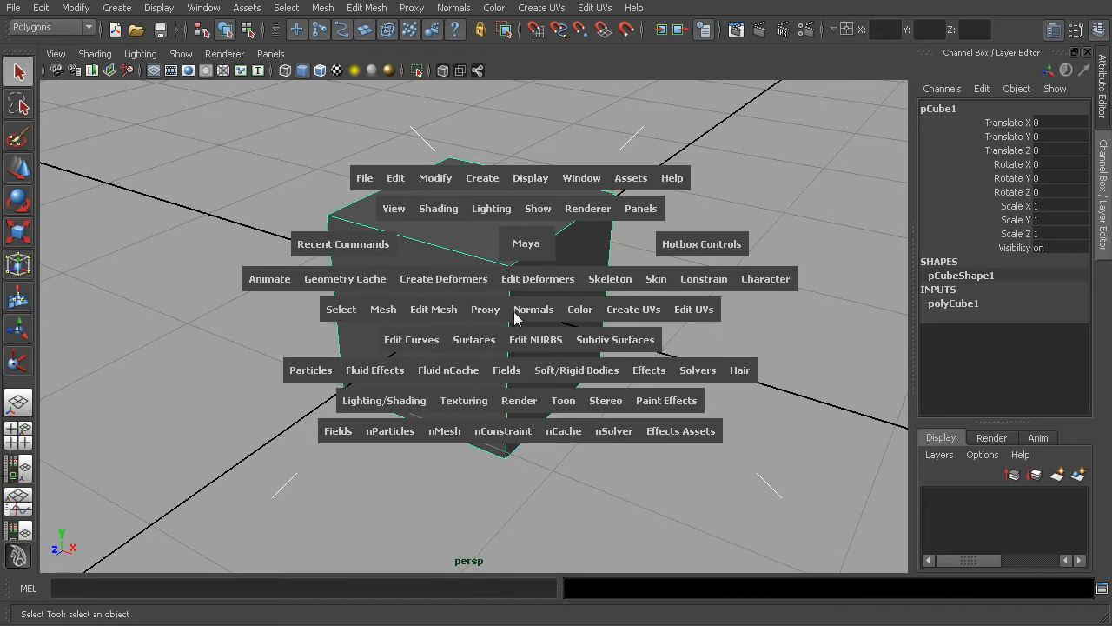
{"action": "mouse_move", "coordinate": [438, 309]}
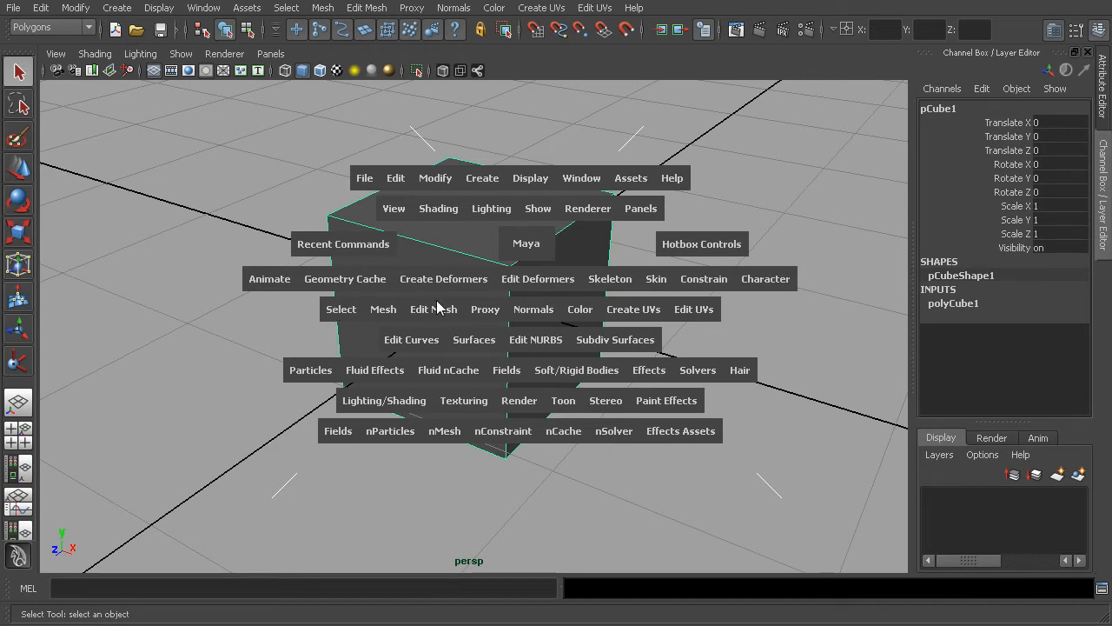
{"action": "mouse_move", "coordinate": [600, 360]}
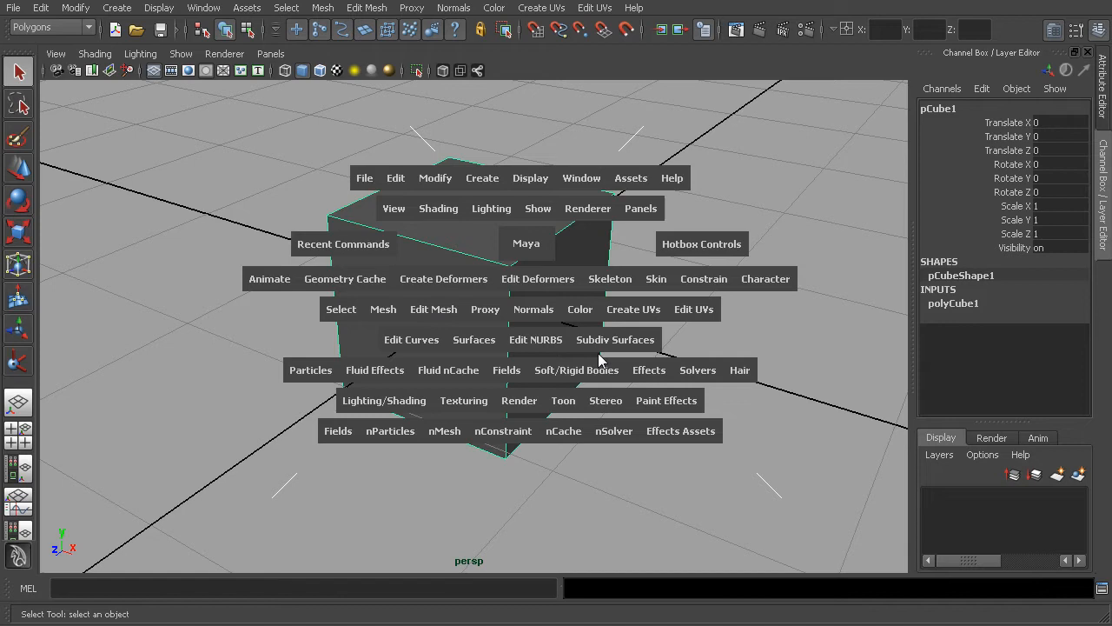
{"action": "mouse_move", "coordinate": [561, 388]}
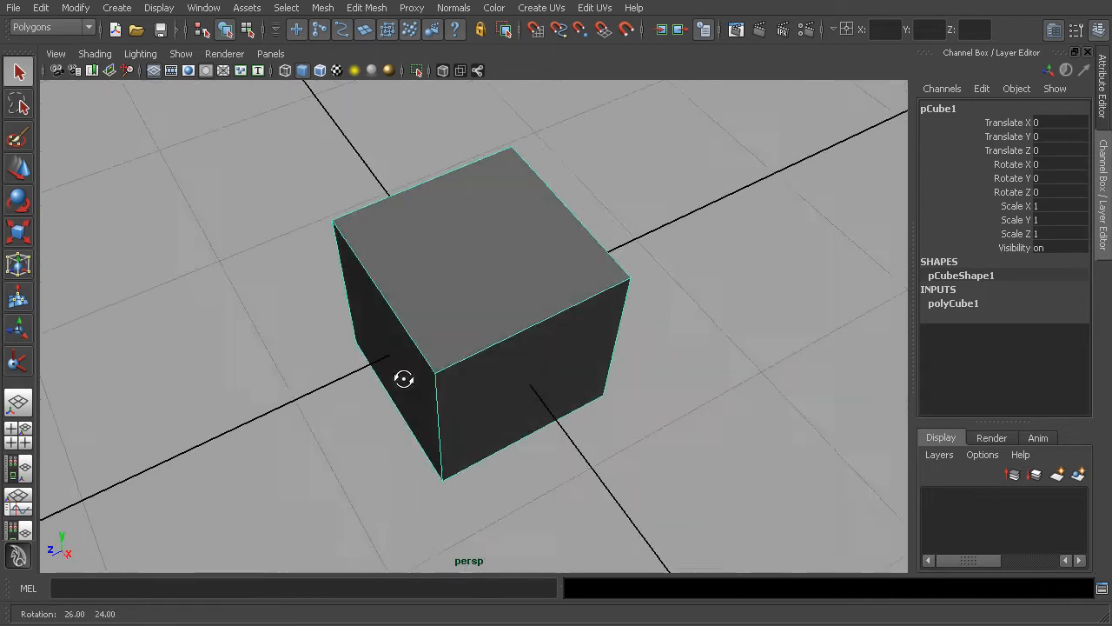
Level the view and bring up the polygon mesh tools marking menu over pCube1.
{"action": "left_click_drag", "start_coordinate": [404, 378], "coordinate": [444, 342]}
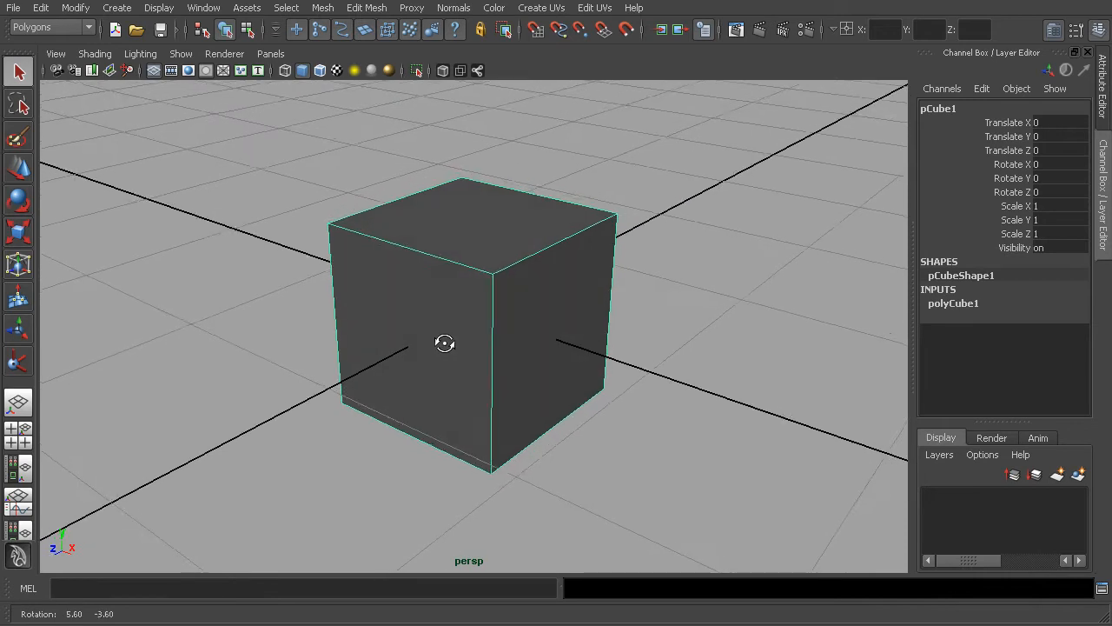
{"action": "left_click_drag", "start_coordinate": [445, 342], "coordinate": [479, 360]}
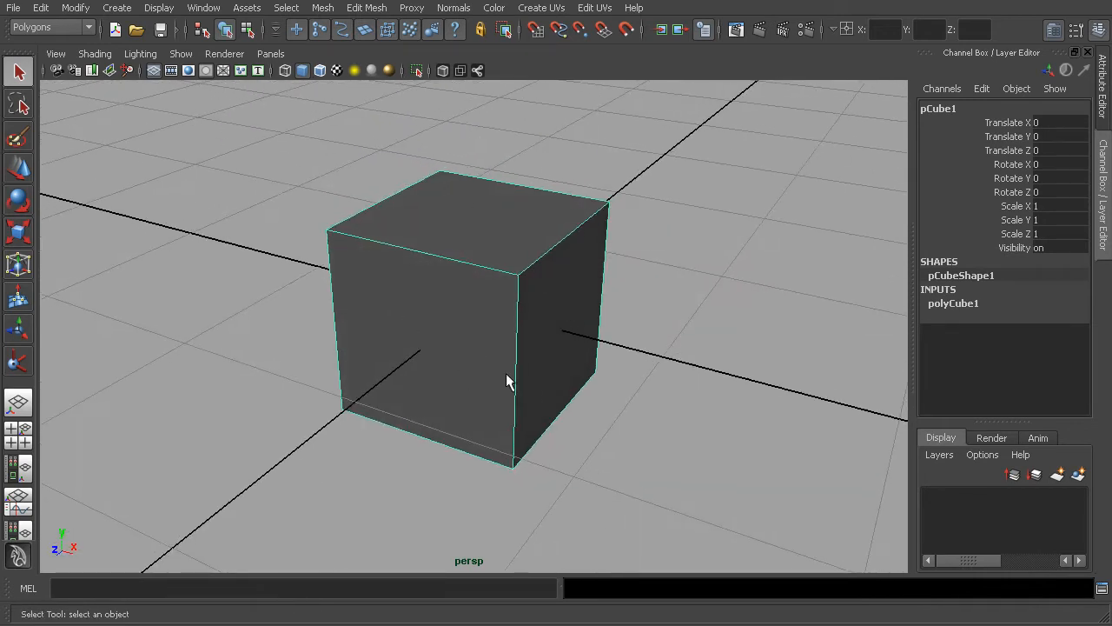
{"action": "left_click_drag", "start_coordinate": [508, 382], "coordinate": [495, 341]}
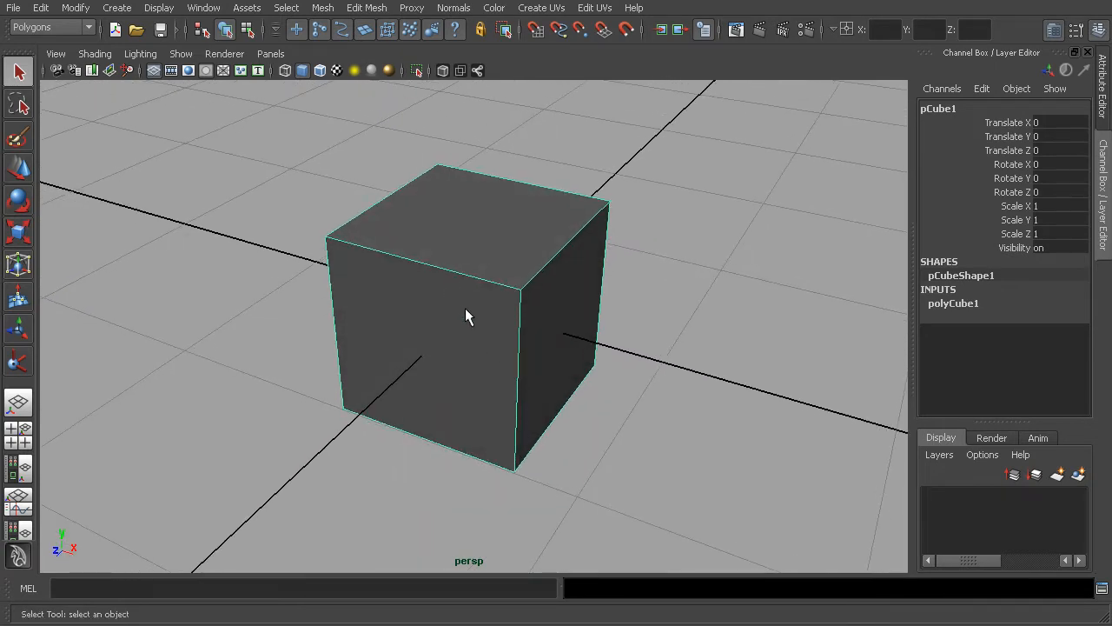
{"action": "right_click", "coordinate": [467, 315]}
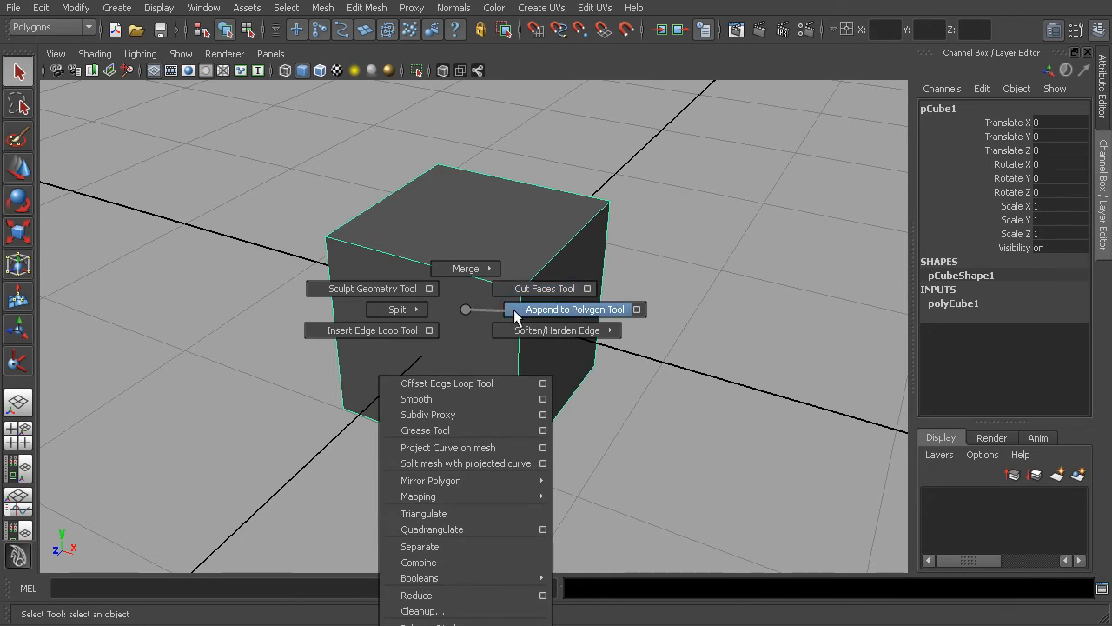
{"action": "mouse_move", "coordinate": [456, 414]}
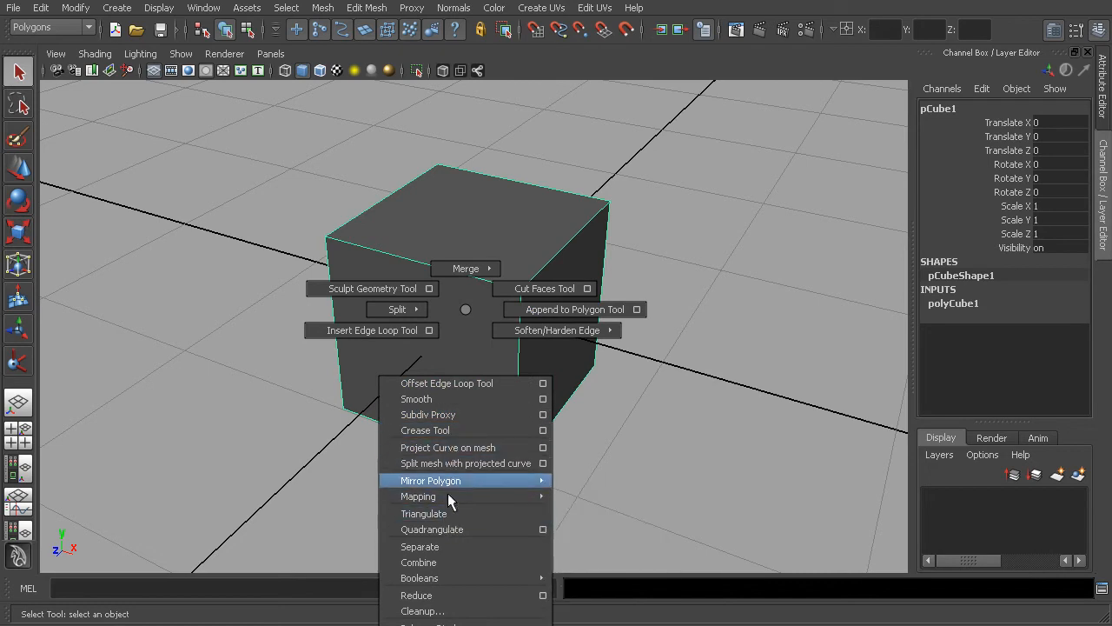
{"action": "mouse_move", "coordinate": [449, 496]}
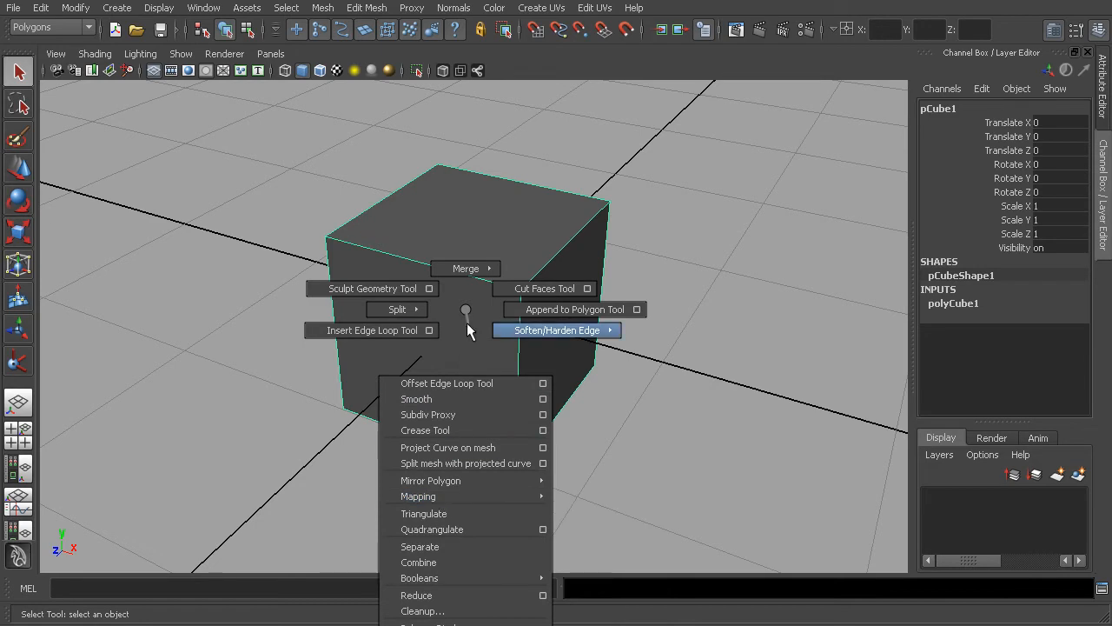
{"action": "mouse_move", "coordinate": [466, 313]}
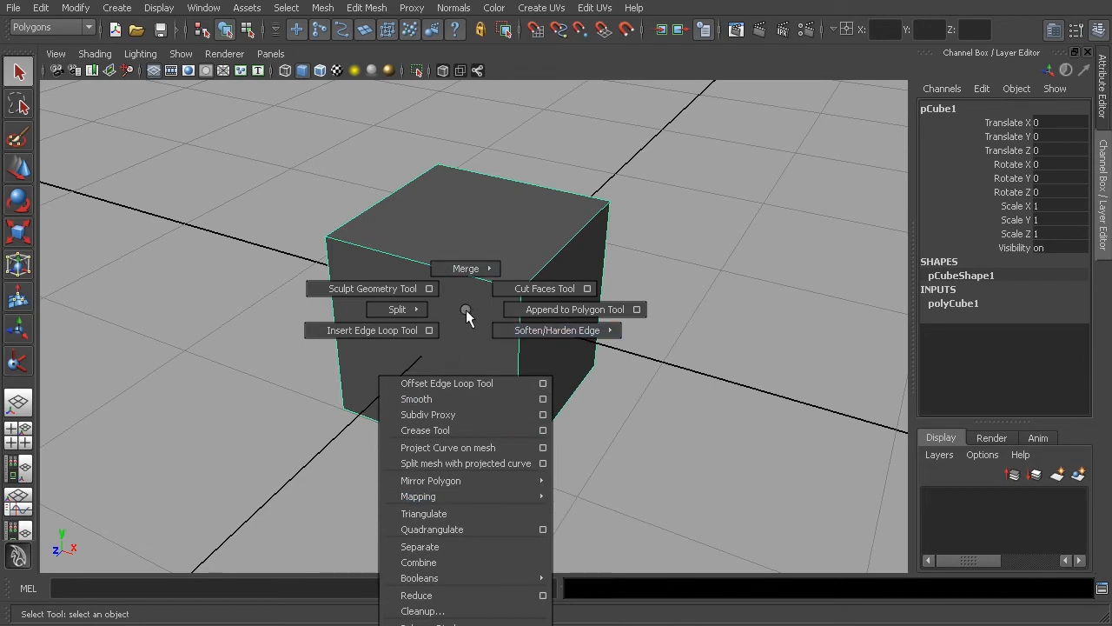
{"action": "mouse_move", "coordinate": [467, 313]}
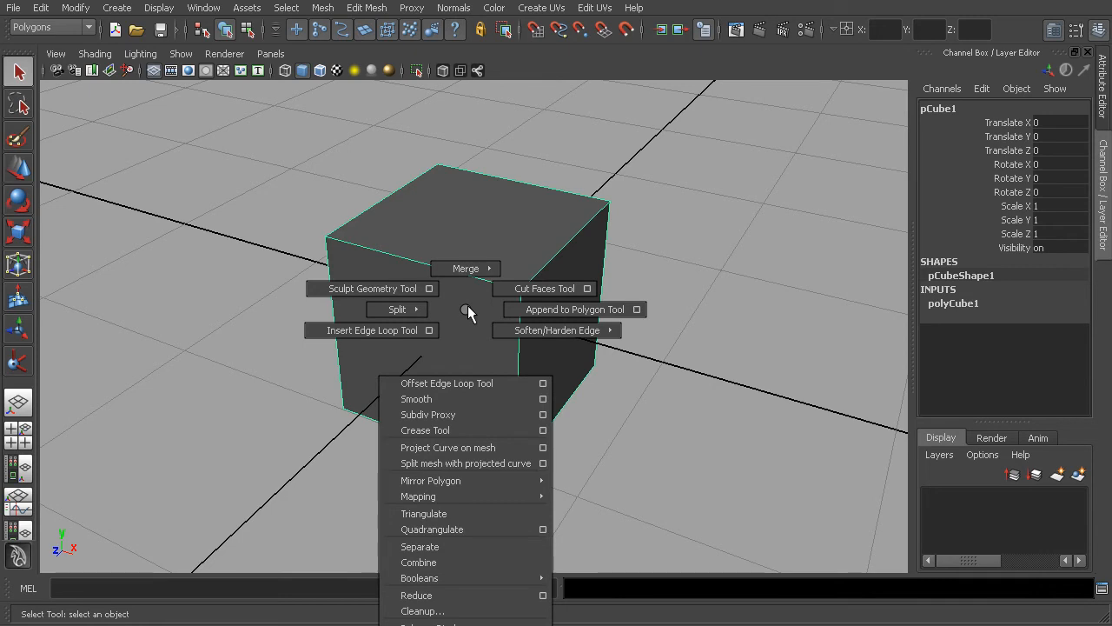
{"action": "mouse_move", "coordinate": [463, 310]}
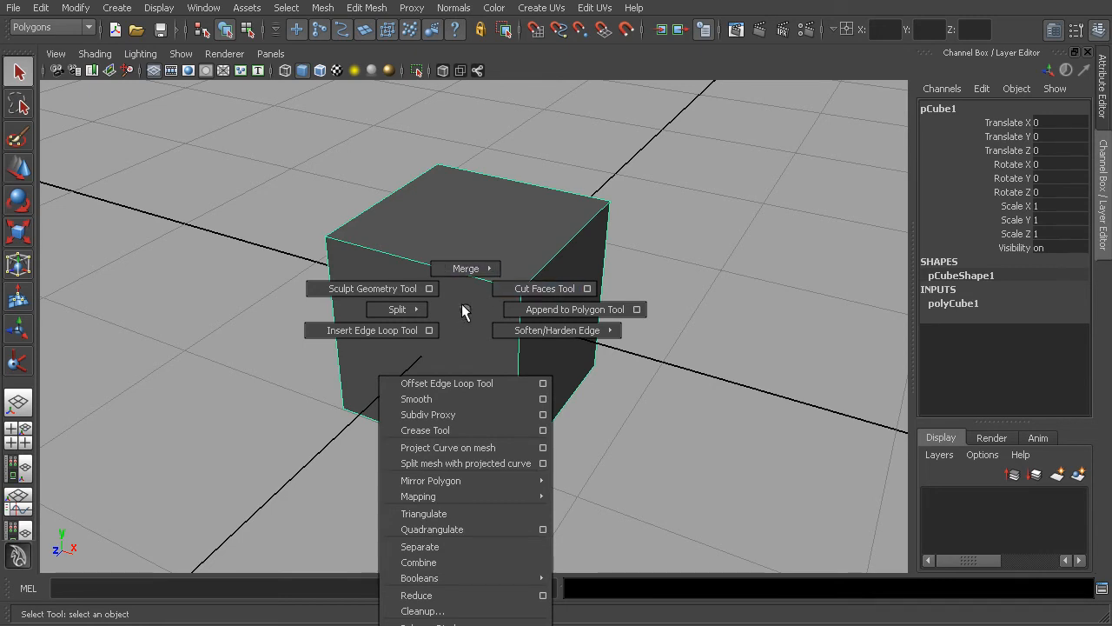
{"action": "mouse_move", "coordinate": [463, 594]}
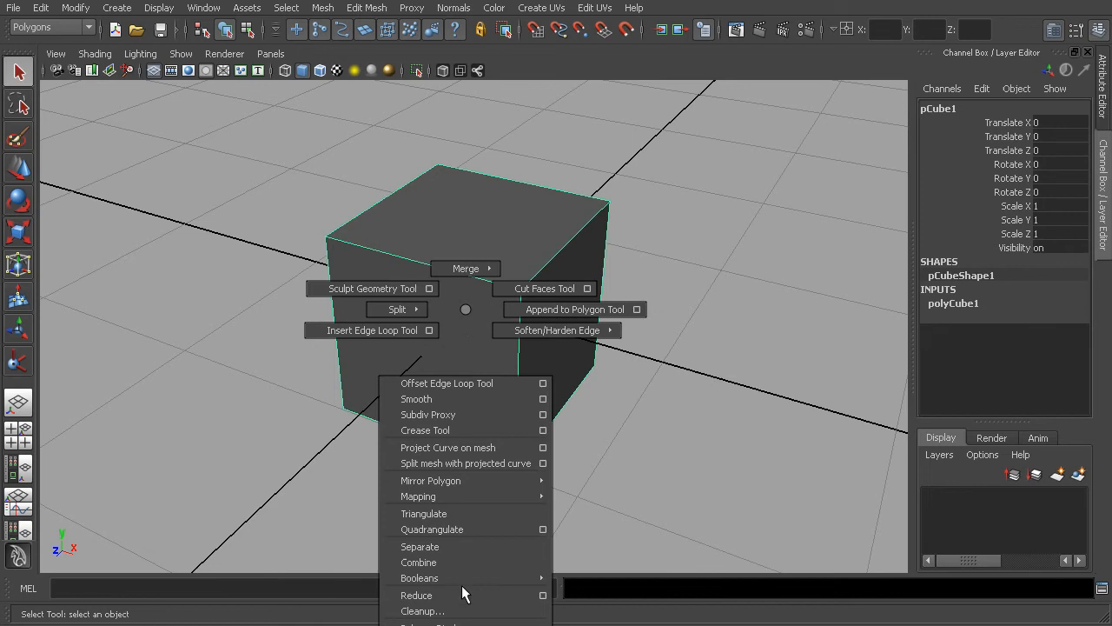
{"action": "mouse_move", "coordinate": [463, 315]}
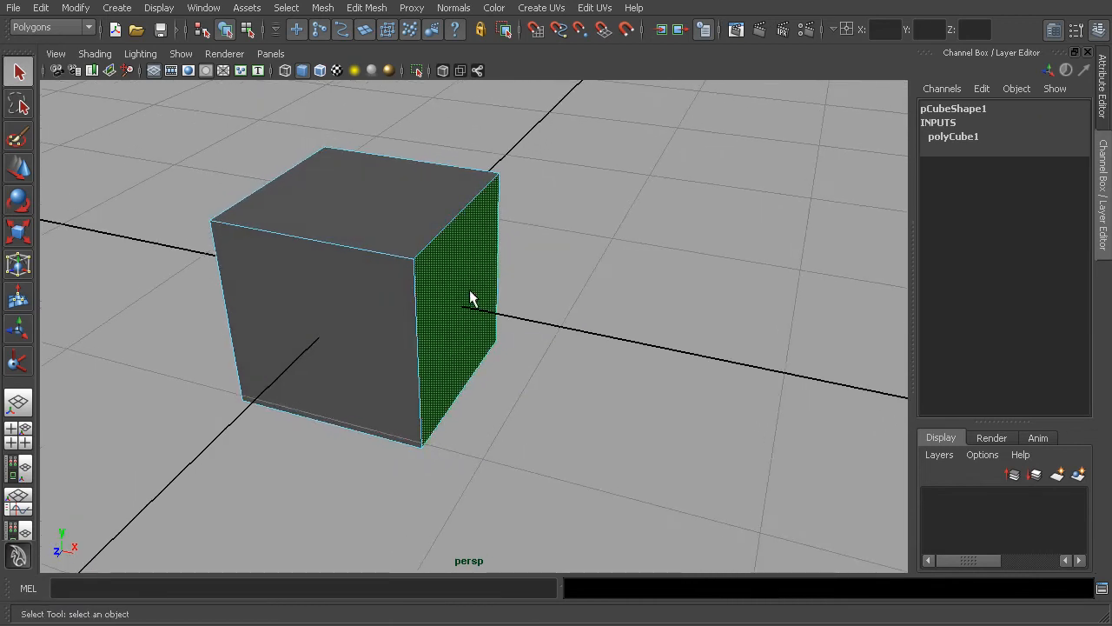
Extrude the selected top face and pull it upward into a tall block.
{"action": "right_click", "coordinate": [460, 296]}
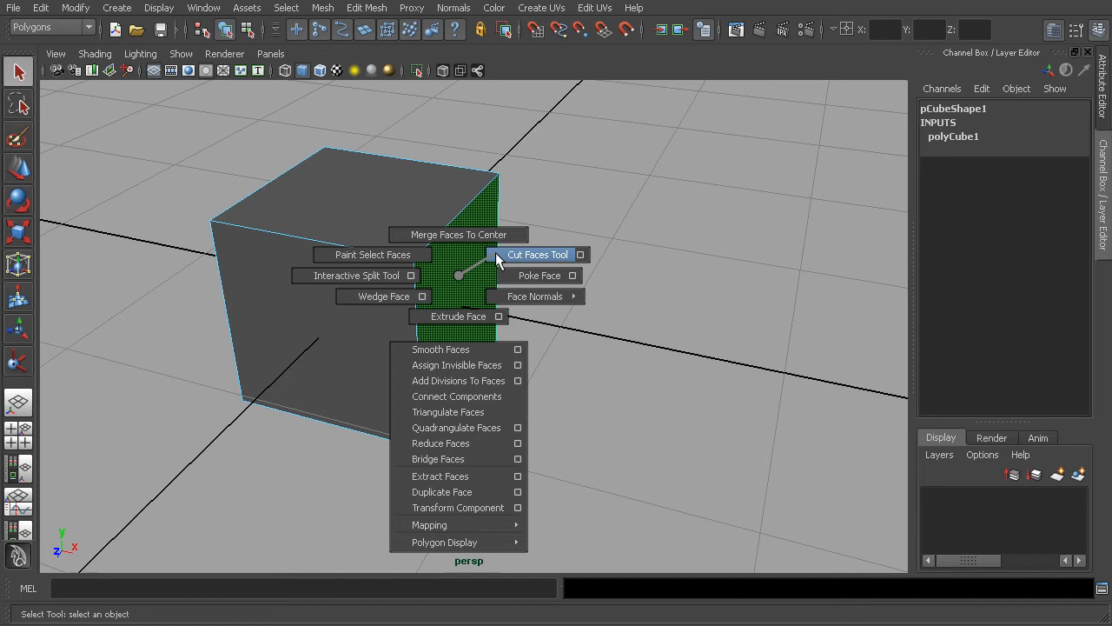
{"action": "mouse_move", "coordinate": [452, 316]}
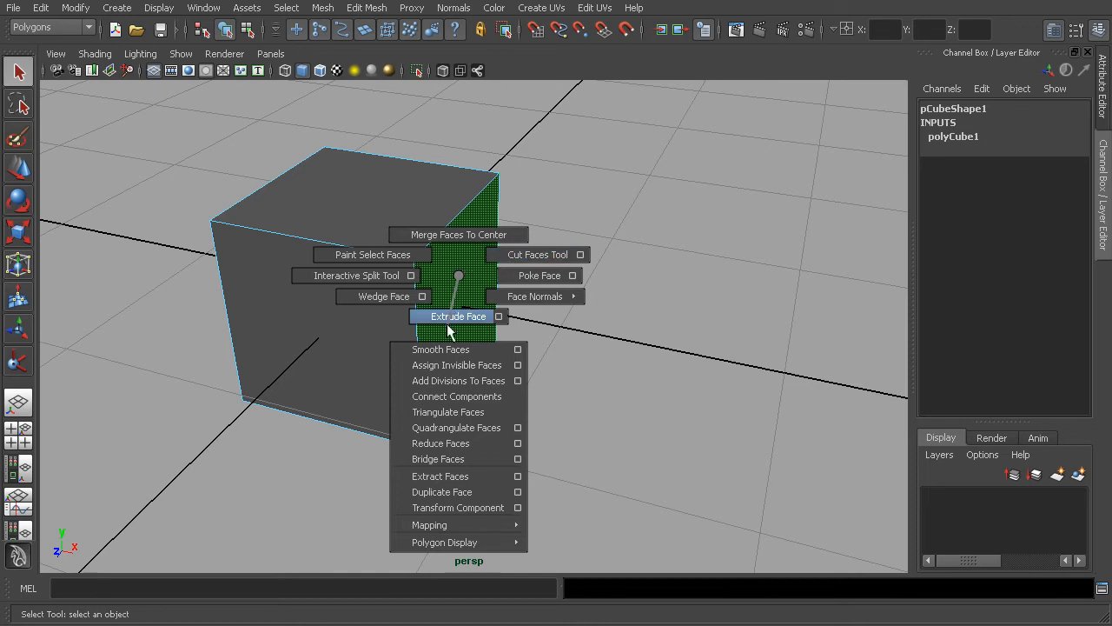
{"action": "mouse_move", "coordinate": [456, 349]}
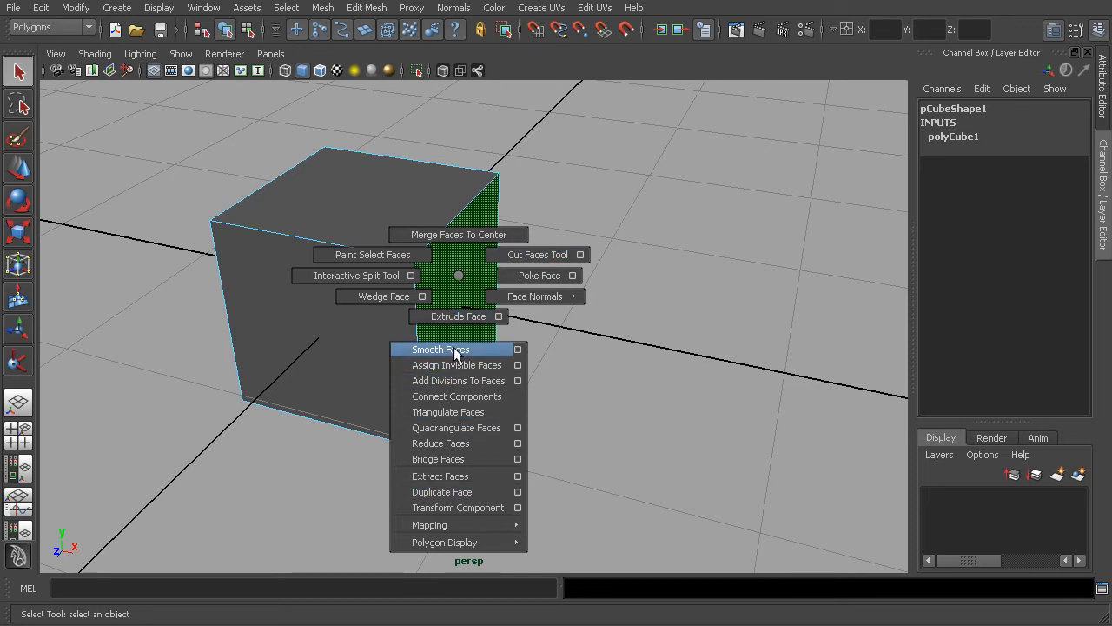
{"action": "left_click", "coordinate": [458, 316]}
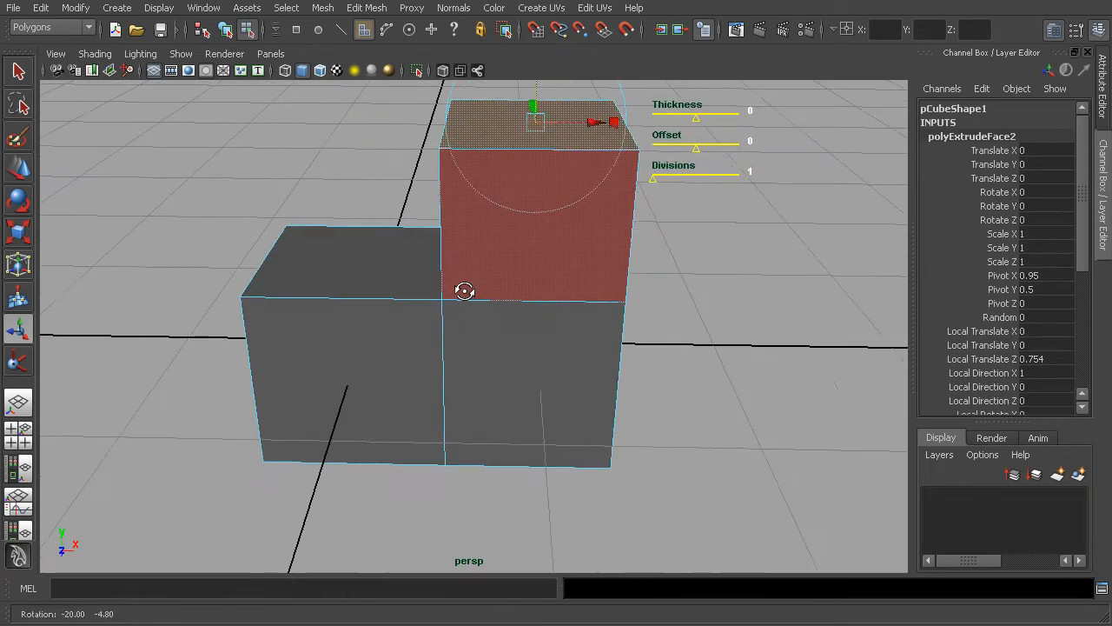
{"action": "left_click_drag", "start_coordinate": [465, 291], "coordinate": [452, 334]}
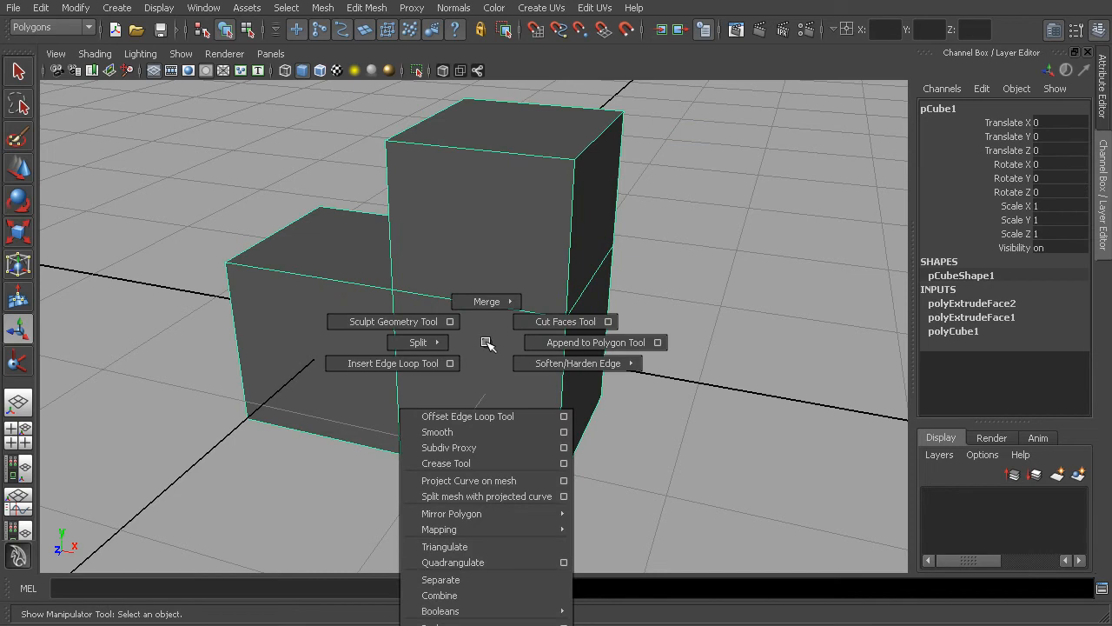
Insert an edge loop near the bottom of the base, then switch to face selection.
{"action": "left_click", "coordinate": [387, 362]}
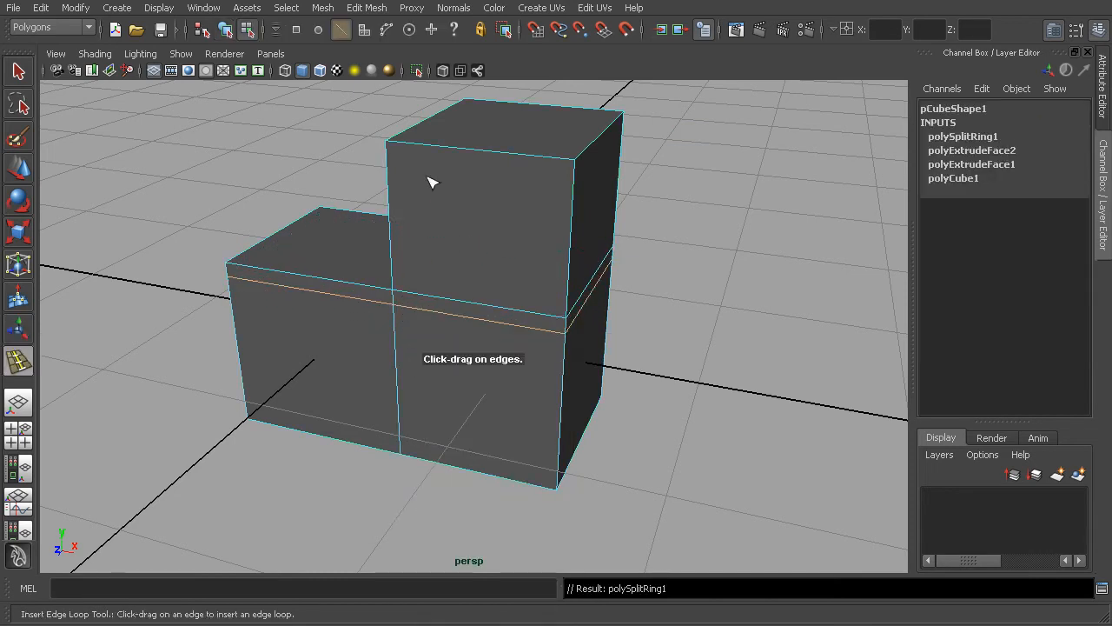
{"action": "left_click_drag", "start_coordinate": [434, 183], "coordinate": [469, 328]}
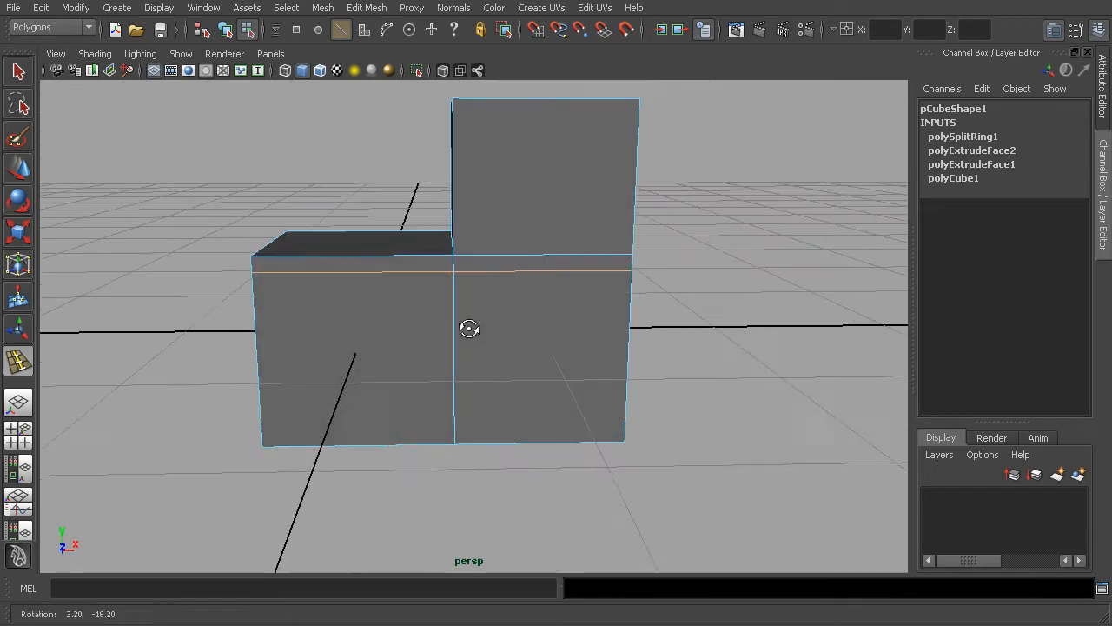
{"action": "left_click_drag", "start_coordinate": [469, 328], "coordinate": [574, 363]}
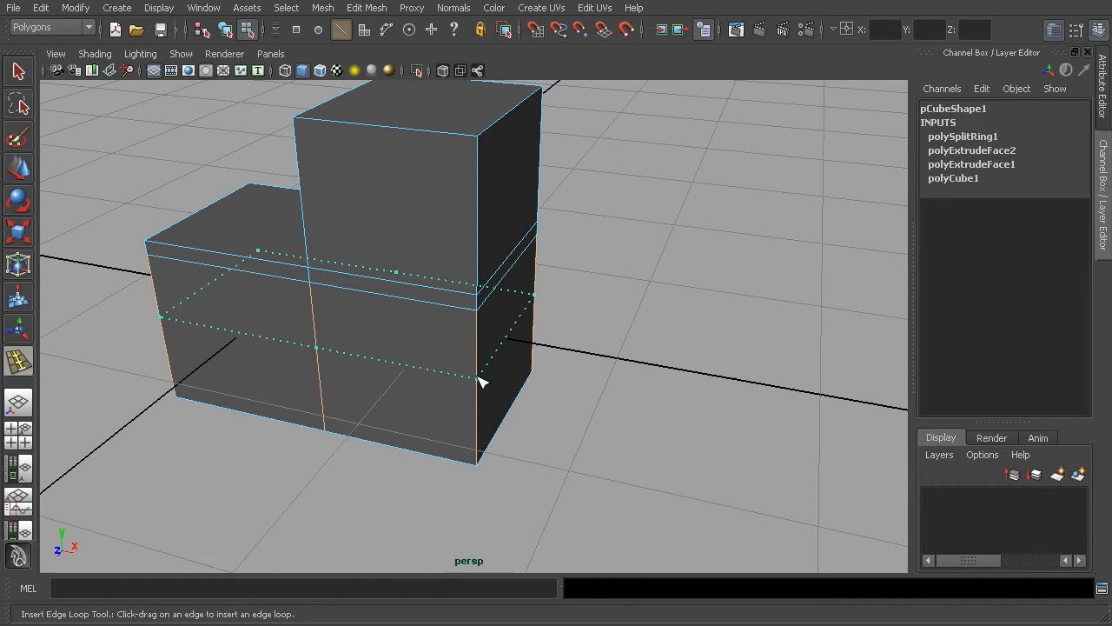
{"action": "right_click", "coordinate": [482, 383]}
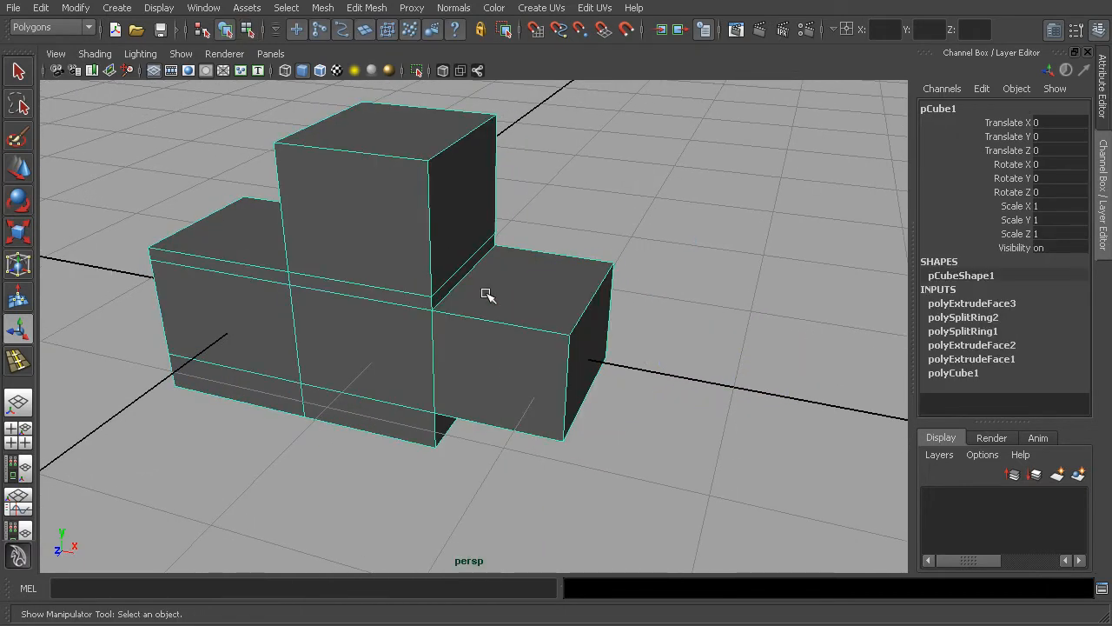
Smooth-preview the mesh with key 3 and select the top rim edges of heel and shaft.
{"action": "key", "text": "3"}
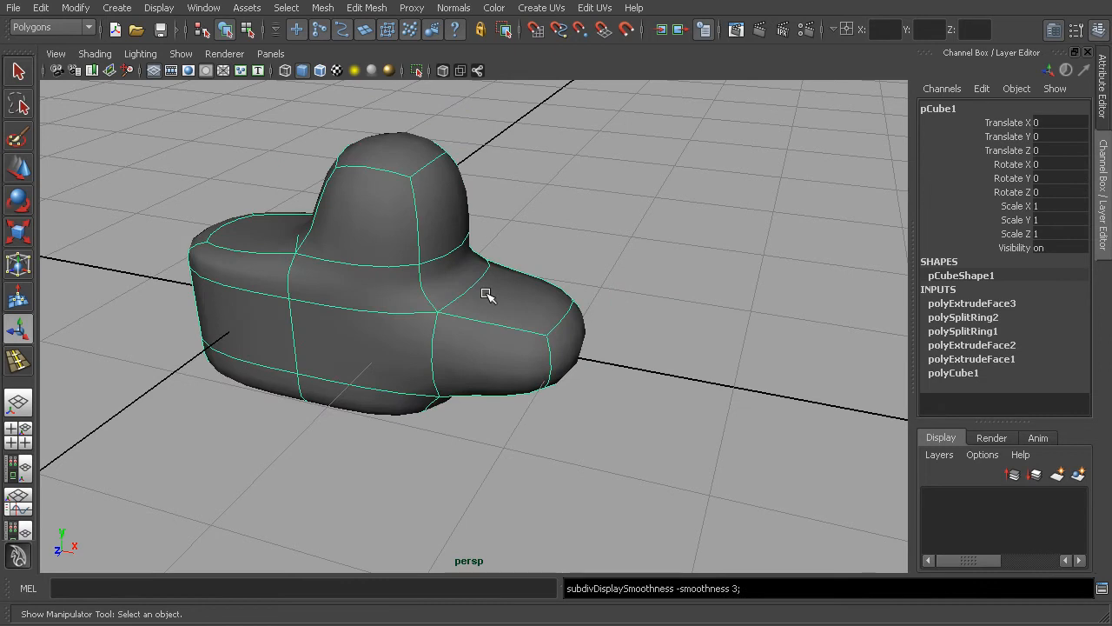
{"action": "left_click_drag", "start_coordinate": [487, 295], "coordinate": [421, 328]}
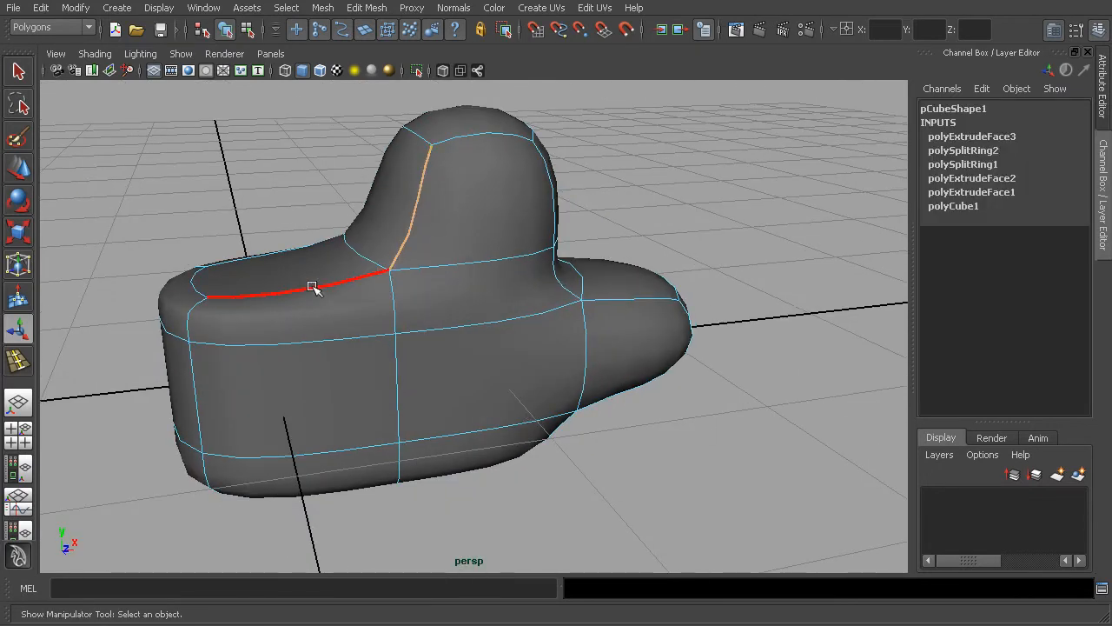
{"action": "left_click_drag", "start_coordinate": [313, 287], "coordinate": [271, 330]}
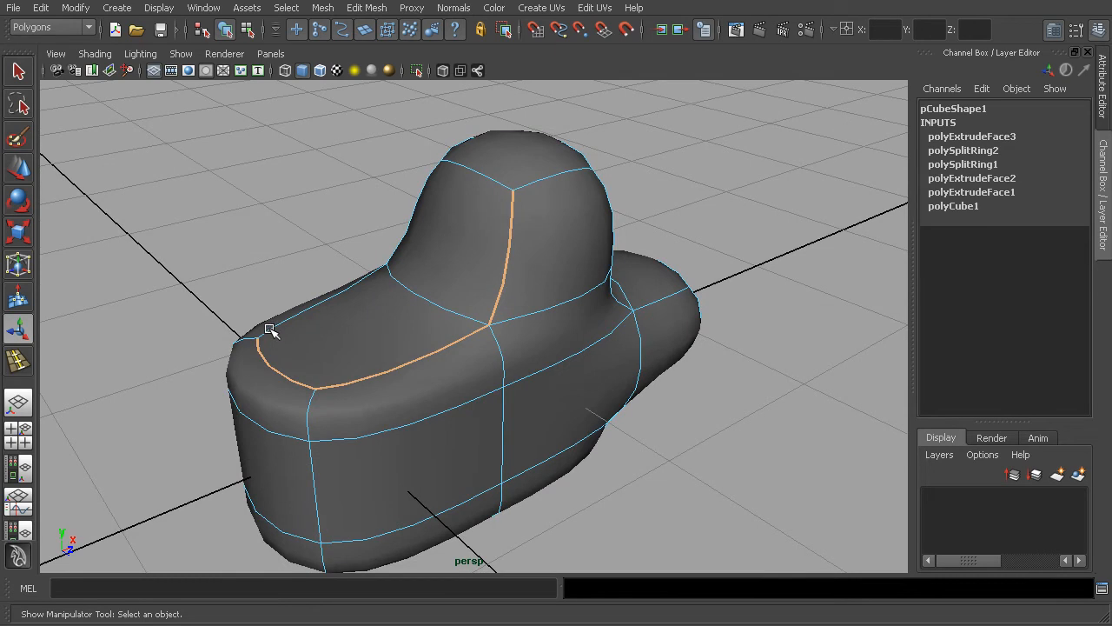
{"action": "left_click_drag", "start_coordinate": [270, 331], "coordinate": [469, 336]}
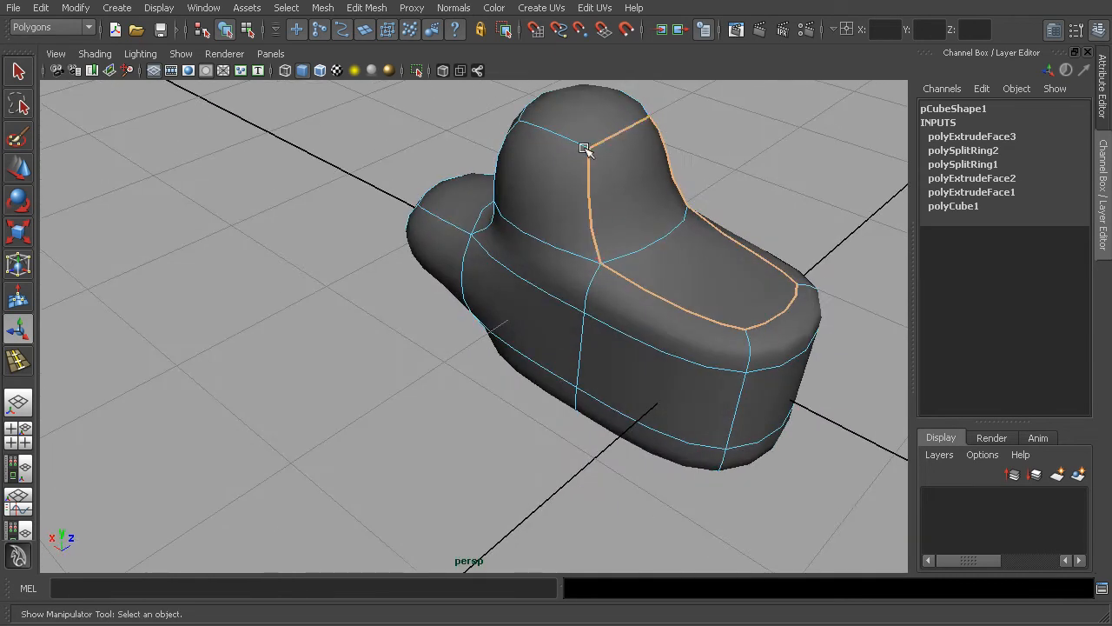
{"action": "left_click_drag", "start_coordinate": [587, 152], "coordinate": [482, 238]}
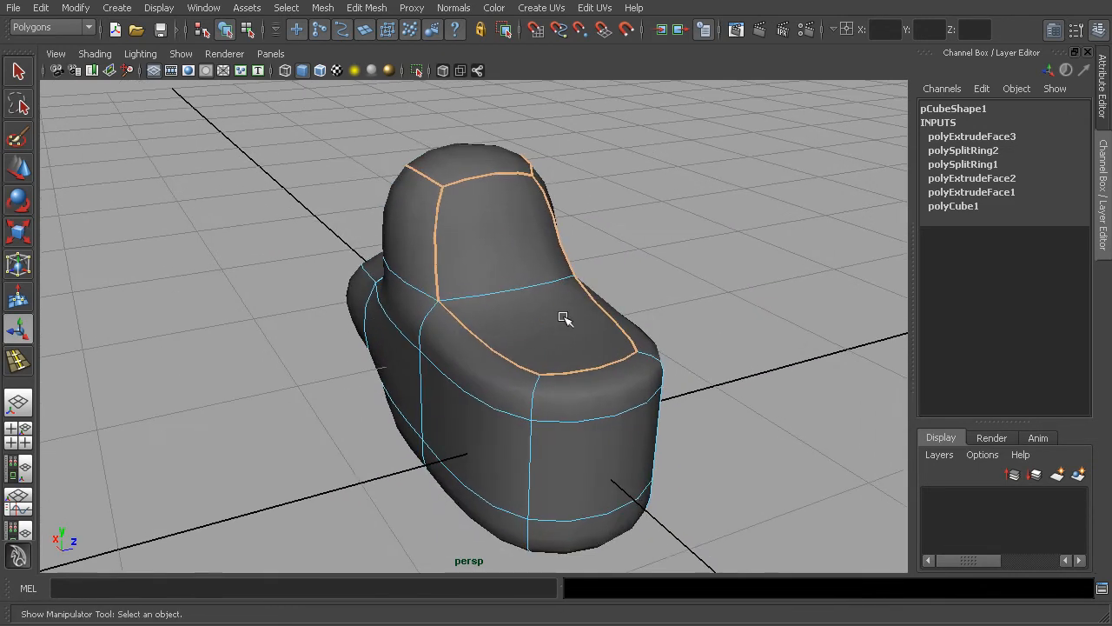
Crease the selected rim edges with the Crease Tool so they stay sharp.
{"action": "right_click", "coordinate": [565, 317]}
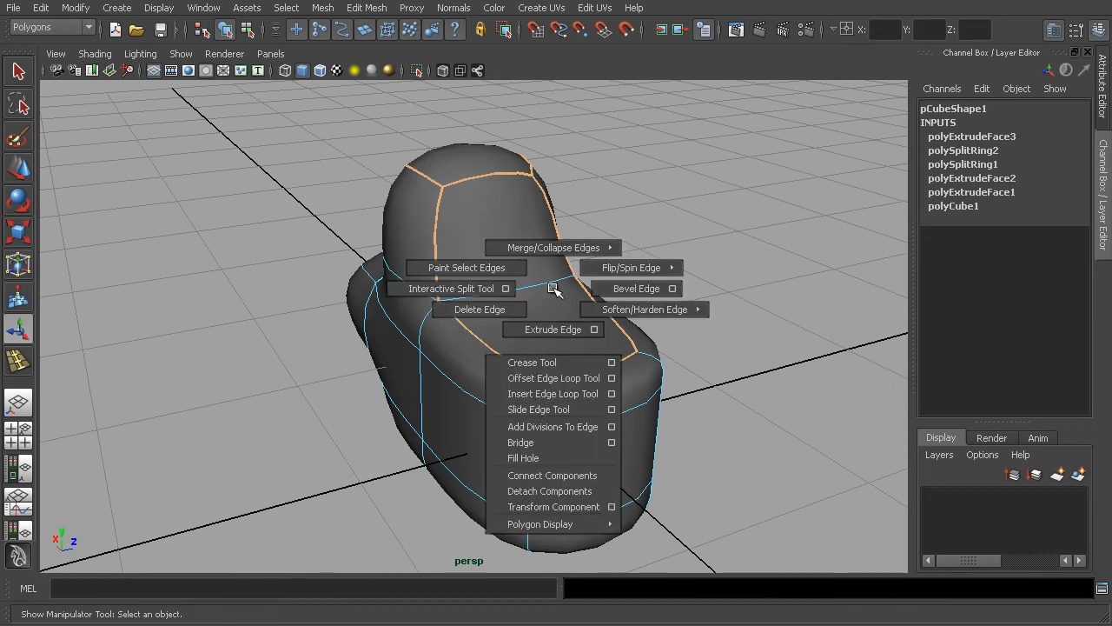
{"action": "mouse_move", "coordinate": [543, 362]}
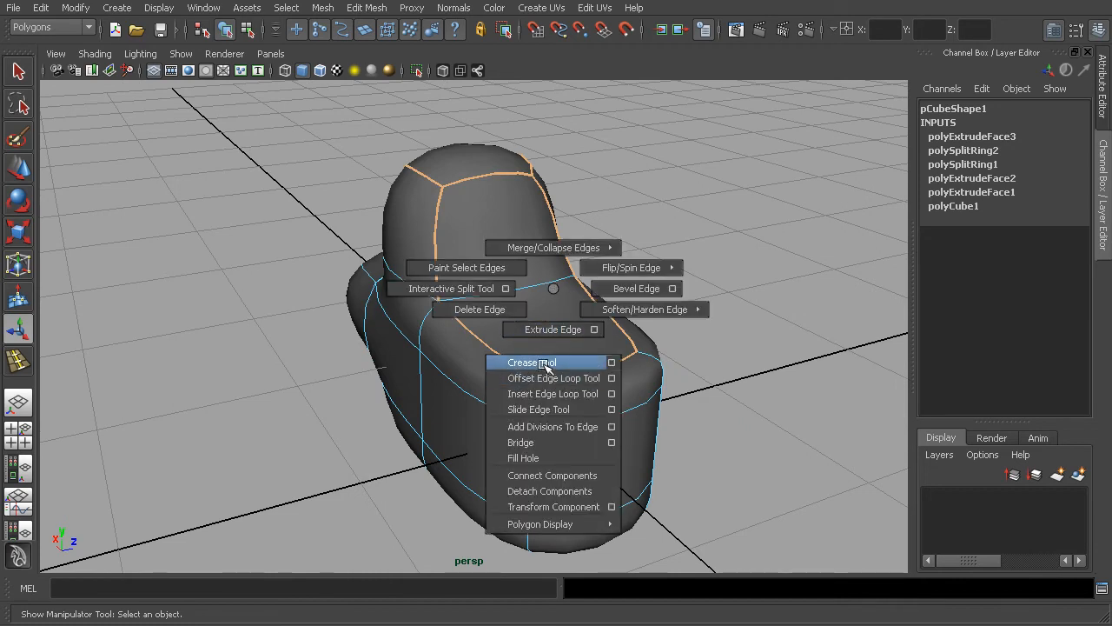
{"action": "left_click", "coordinate": [532, 362]}
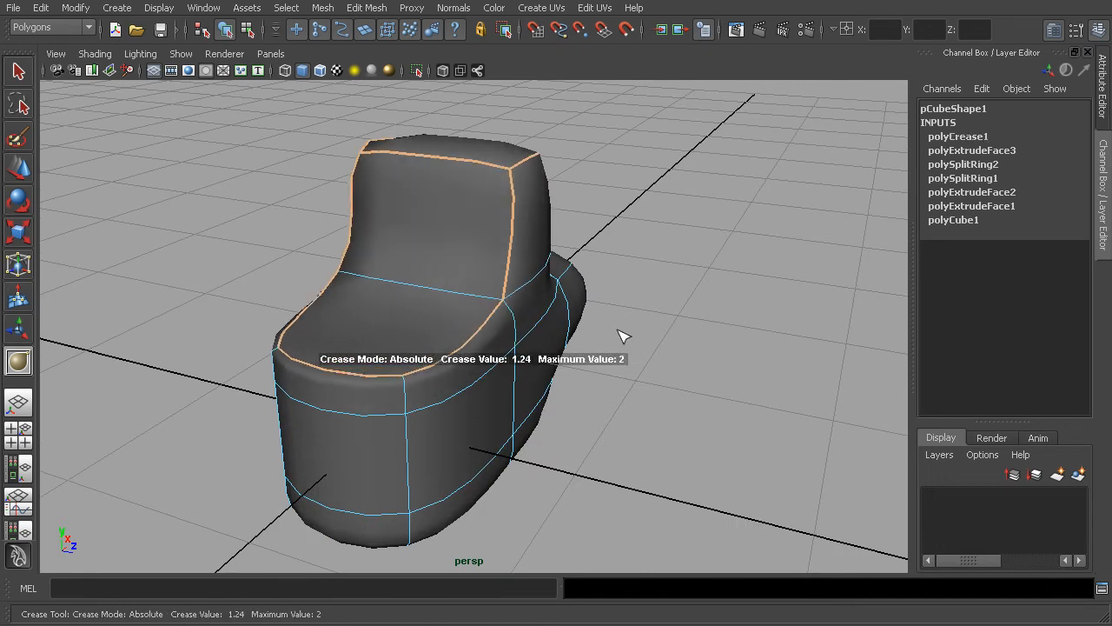
{"action": "left_click_drag", "start_coordinate": [624, 337], "coordinate": [361, 322]}
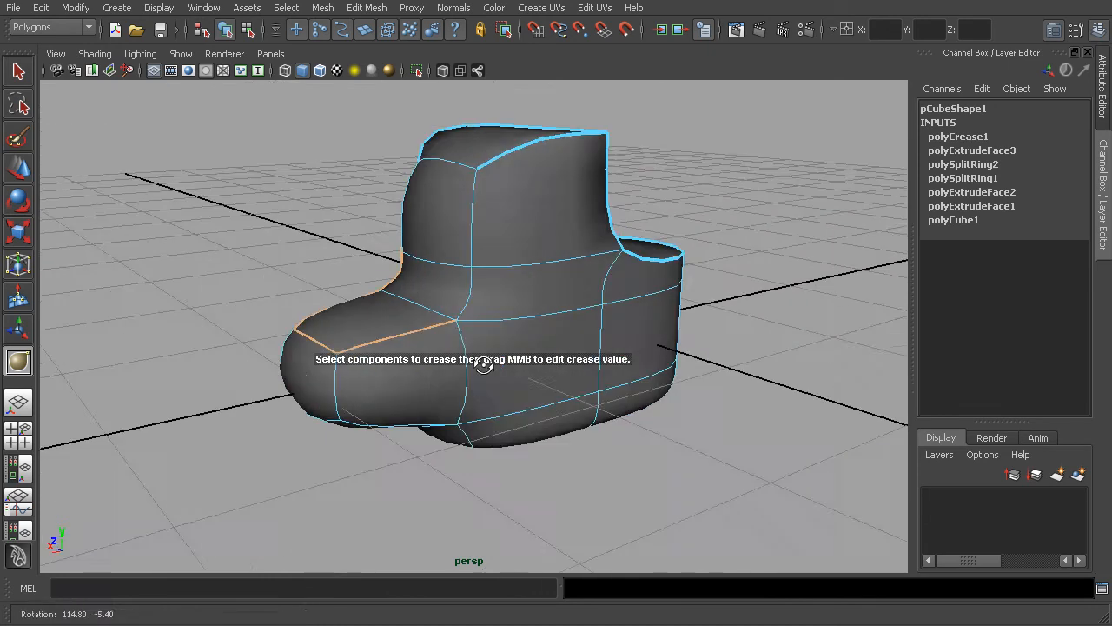
Crease the toe's top edges and the shaft's vertical corner edges as well.
{"action": "left_click_drag", "start_coordinate": [484, 362], "coordinate": [619, 332]}
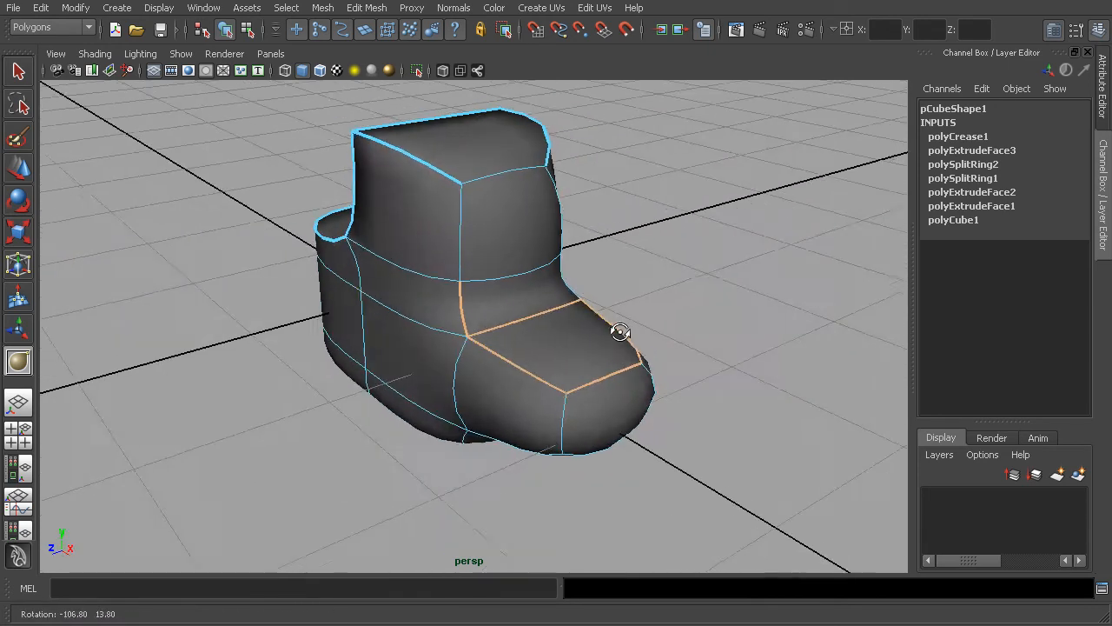
{"action": "left_click_drag", "start_coordinate": [621, 333], "coordinate": [476, 333]}
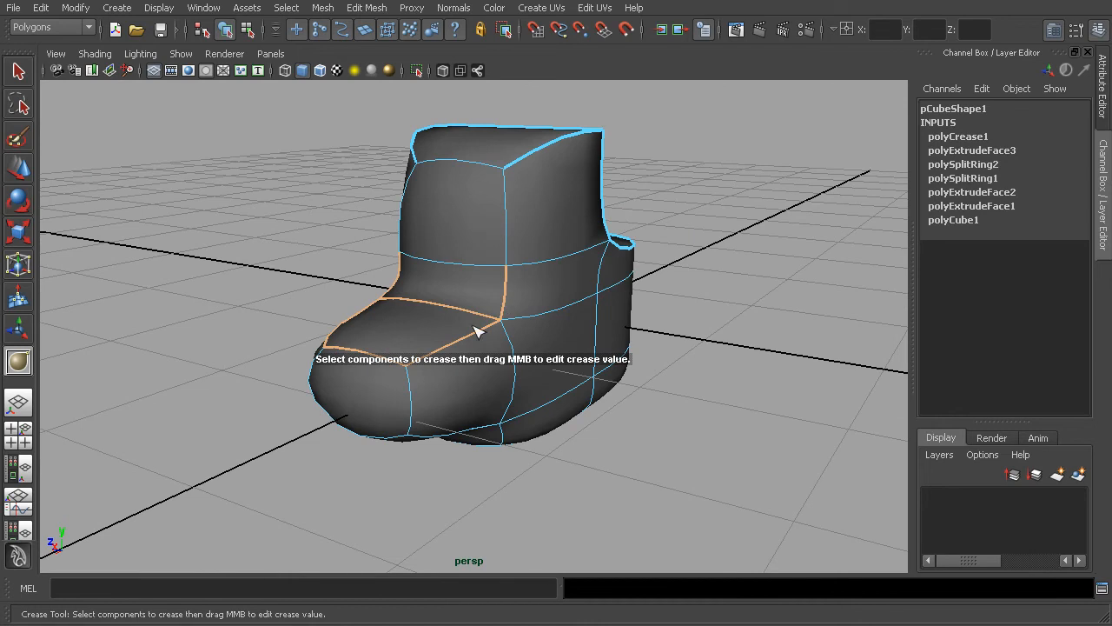
{"action": "left_click_drag", "start_coordinate": [478, 333], "coordinate": [684, 352]}
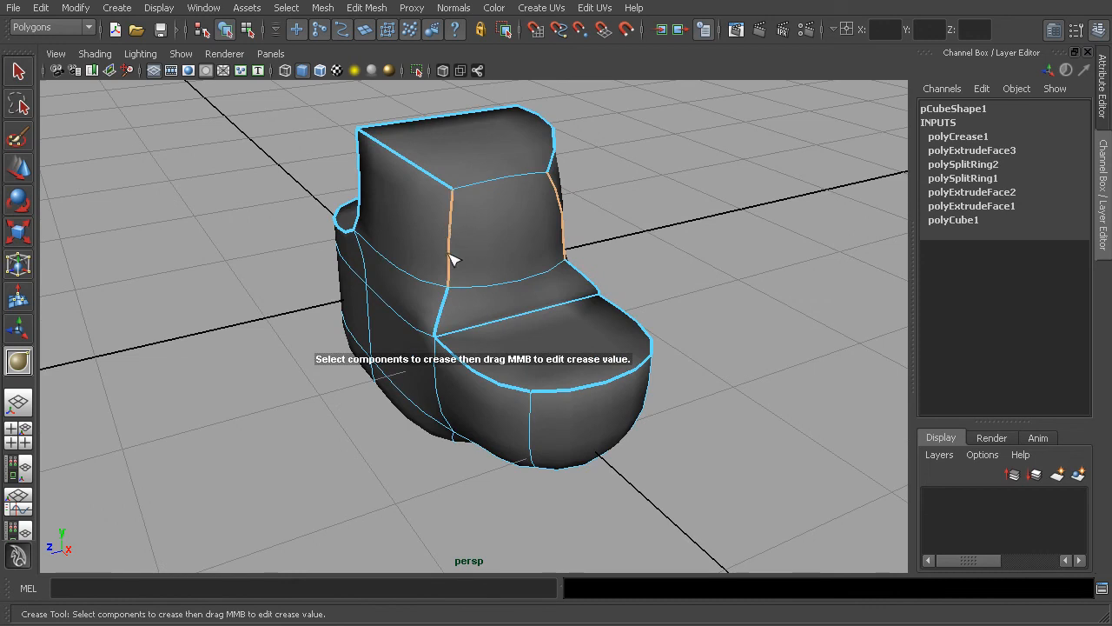
{"action": "left_click_drag", "start_coordinate": [451, 260], "coordinate": [613, 292]}
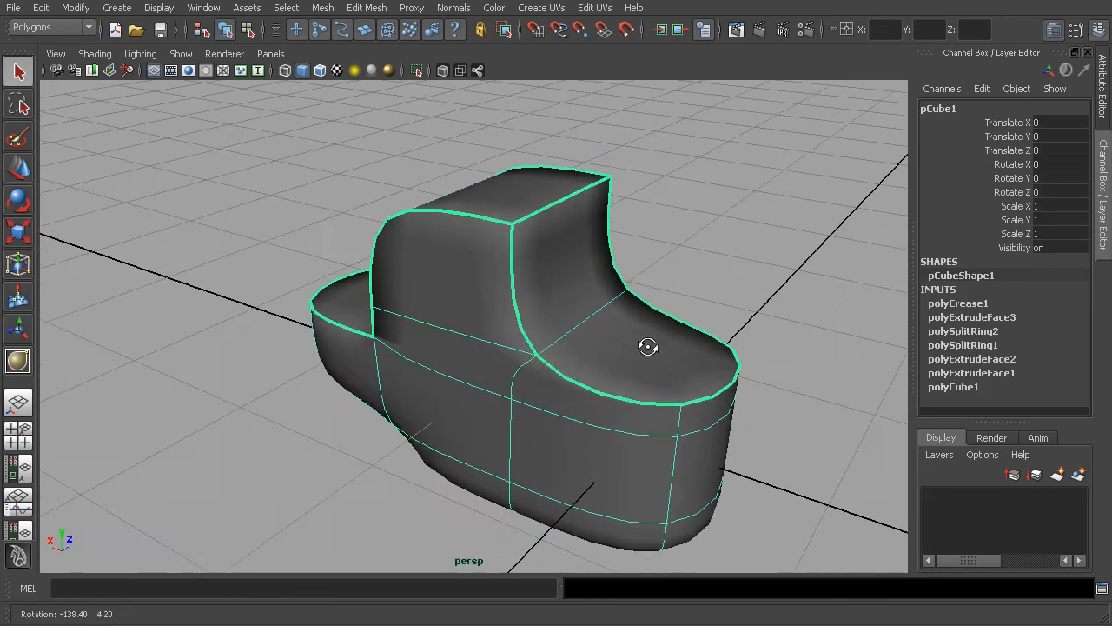
{"action": "left_click_drag", "start_coordinate": [647, 347], "coordinate": [536, 308]}
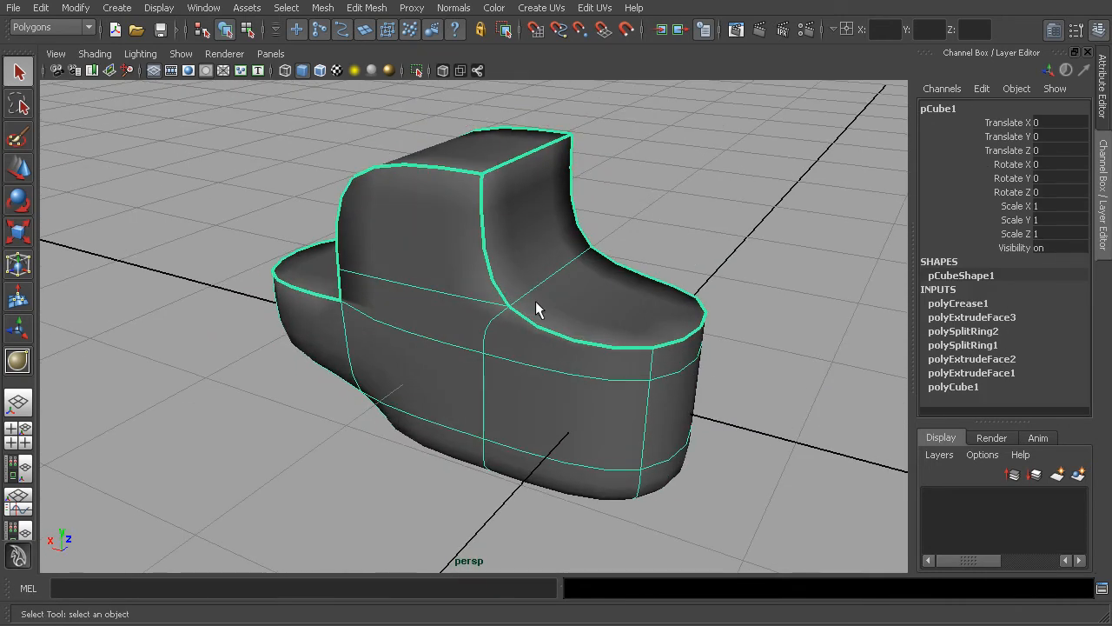
{"action": "mouse_move", "coordinate": [669, 403]}
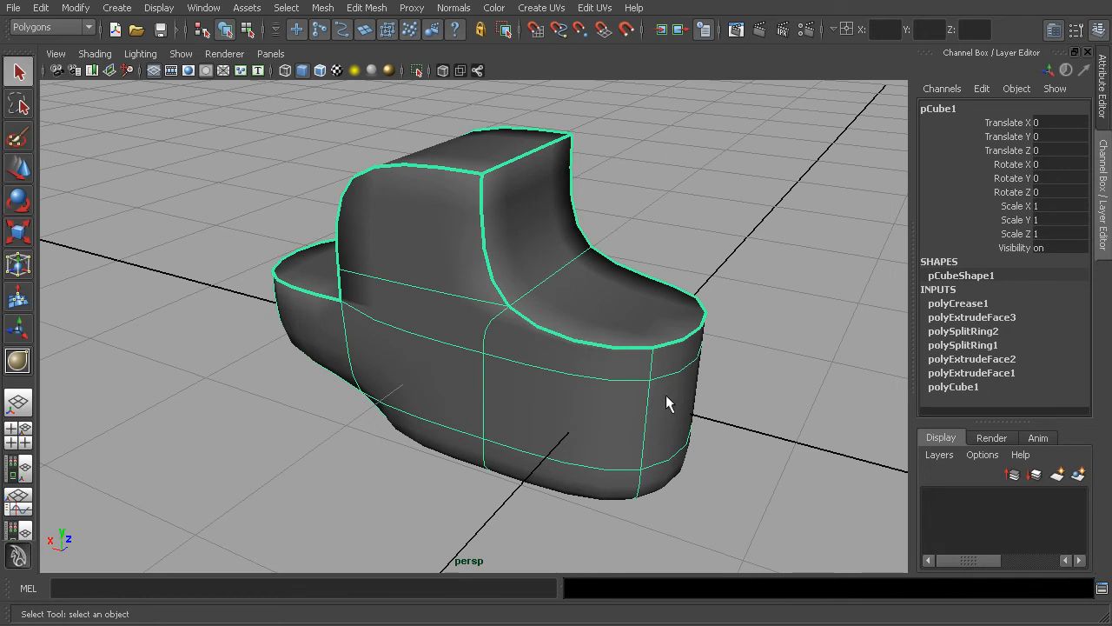
{"action": "left_click_drag", "start_coordinate": [669, 403], "coordinate": [323, 342]}
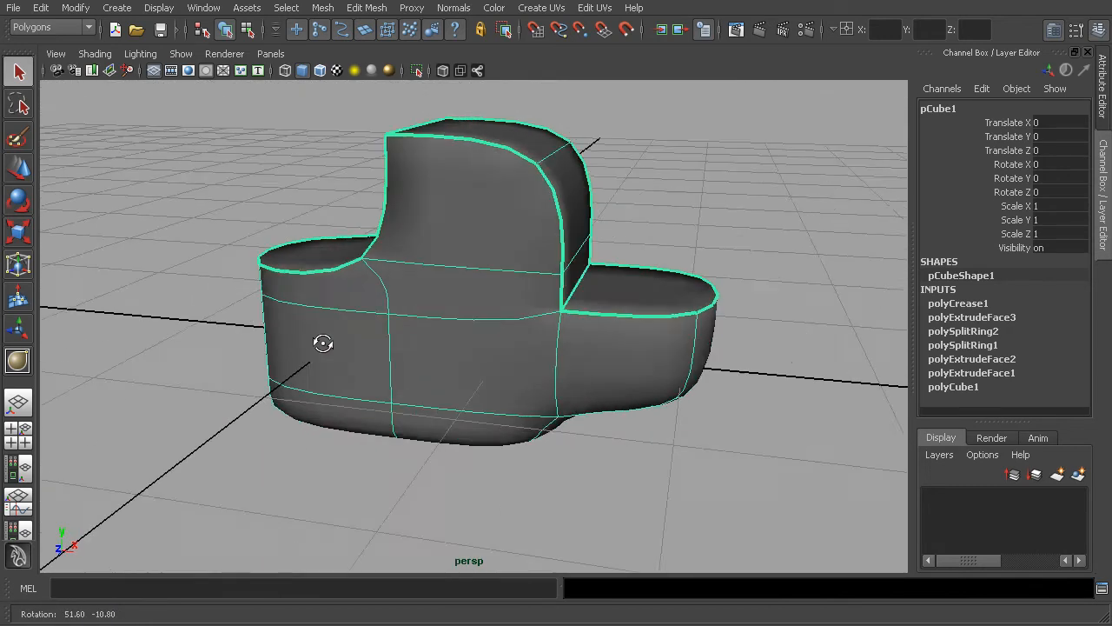
{"action": "left_click_drag", "start_coordinate": [323, 343], "coordinate": [440, 354]}
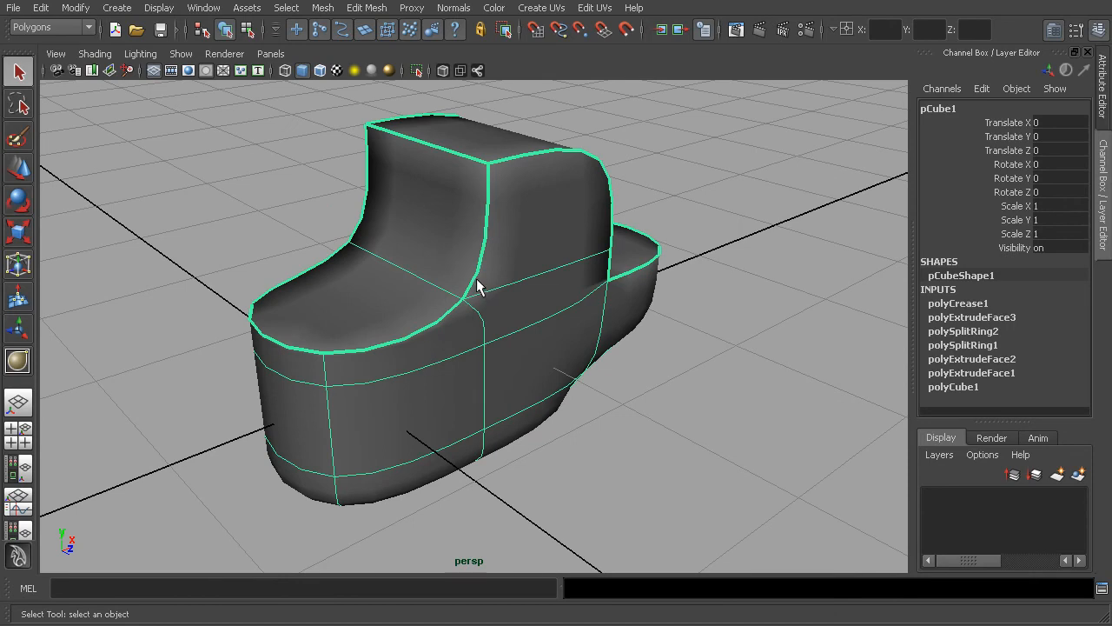
{"action": "right_click", "coordinate": [476, 287]}
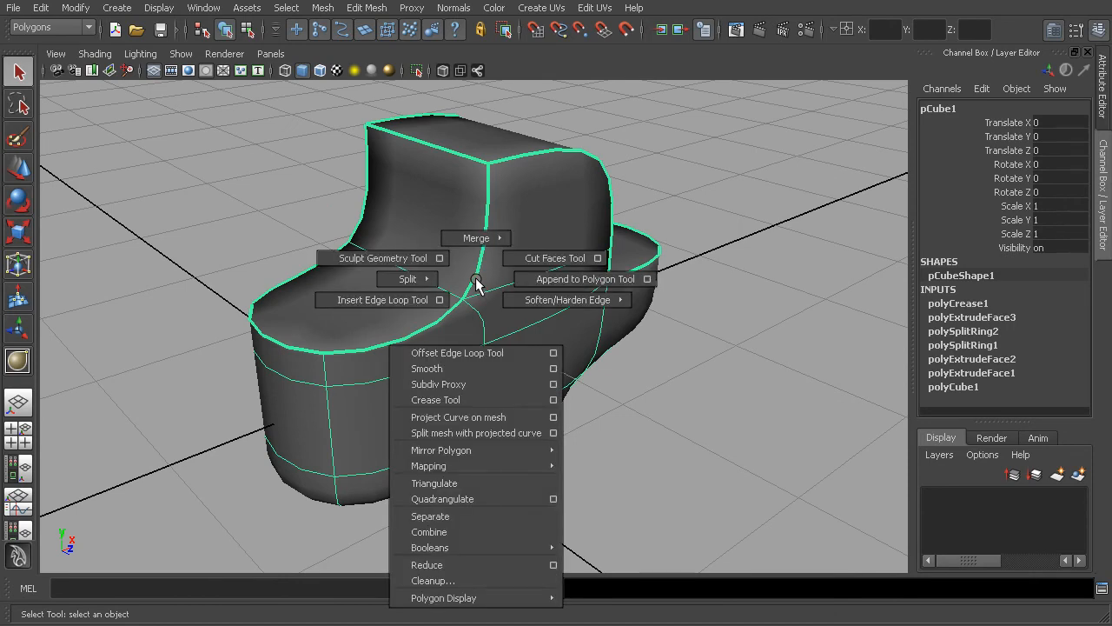
{"action": "mouse_move", "coordinate": [565, 299]}
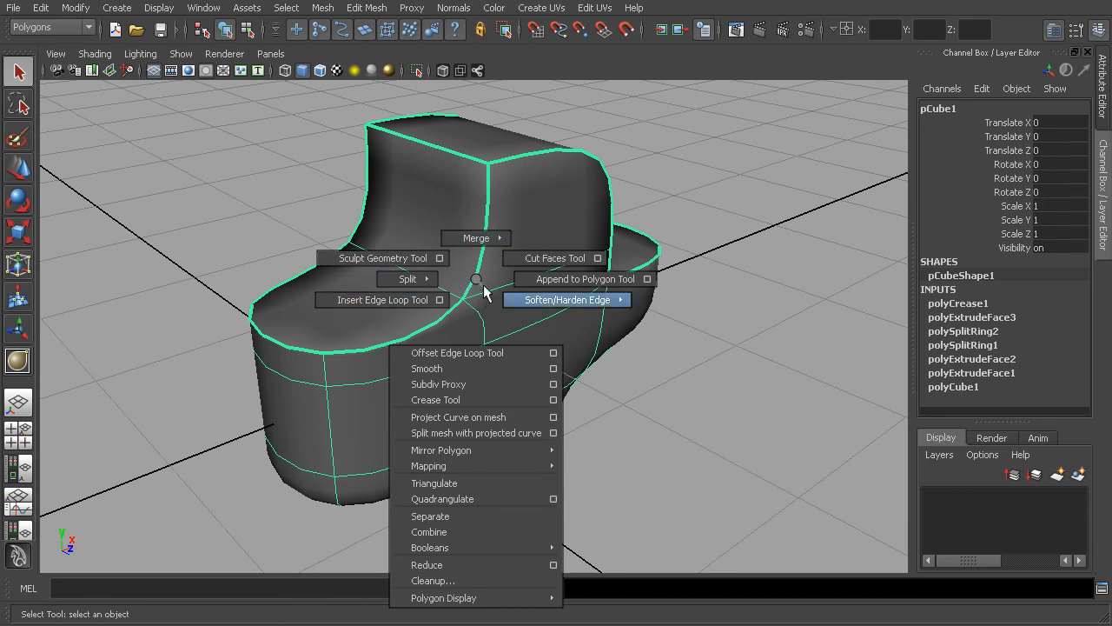
{"action": "mouse_move", "coordinate": [476, 279]}
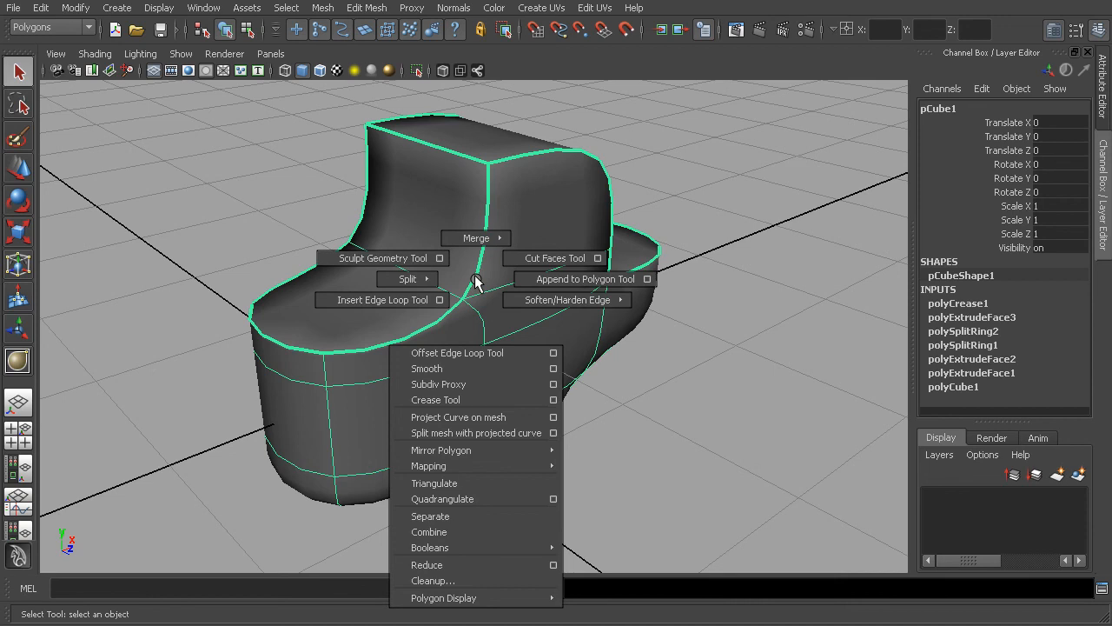
{"action": "mouse_move", "coordinate": [406, 278]}
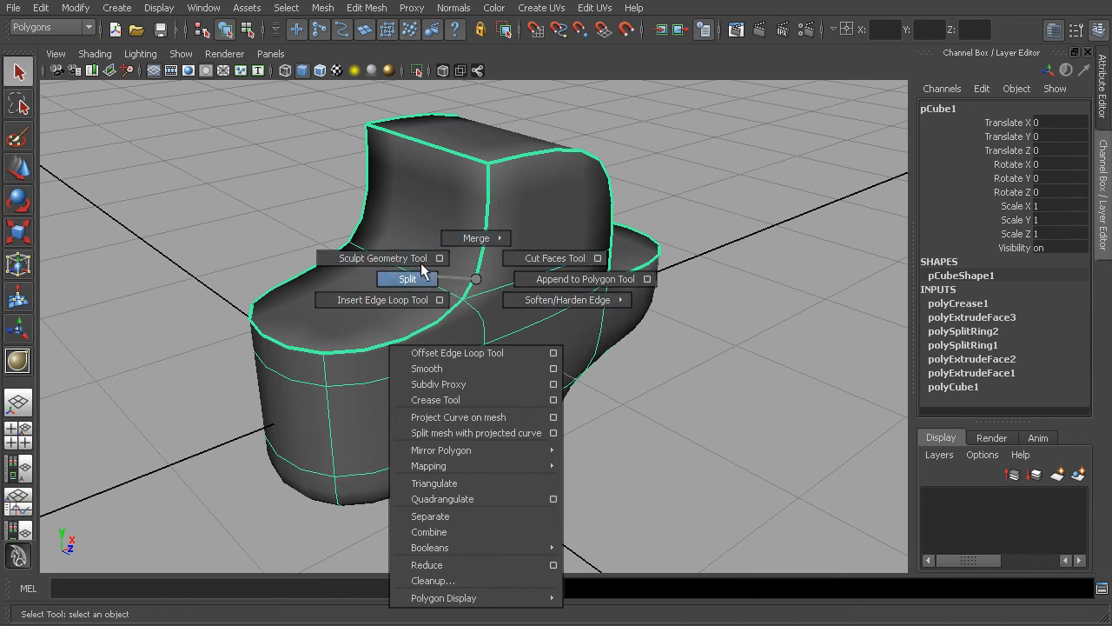
{"action": "mouse_move", "coordinate": [523, 372]}
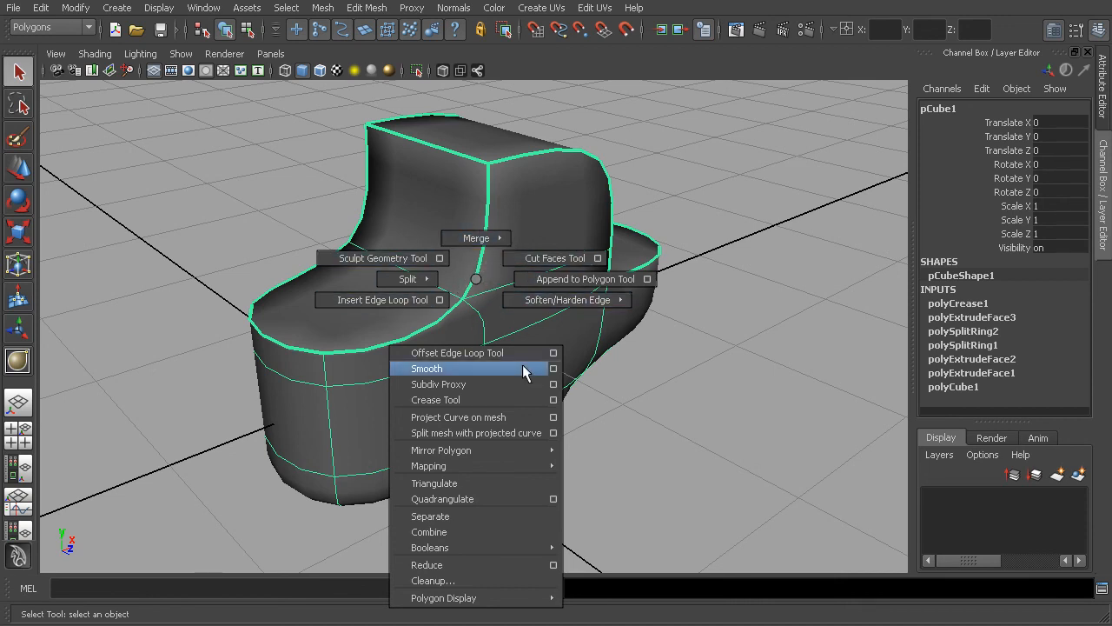
{"action": "mouse_move", "coordinate": [517, 352]}
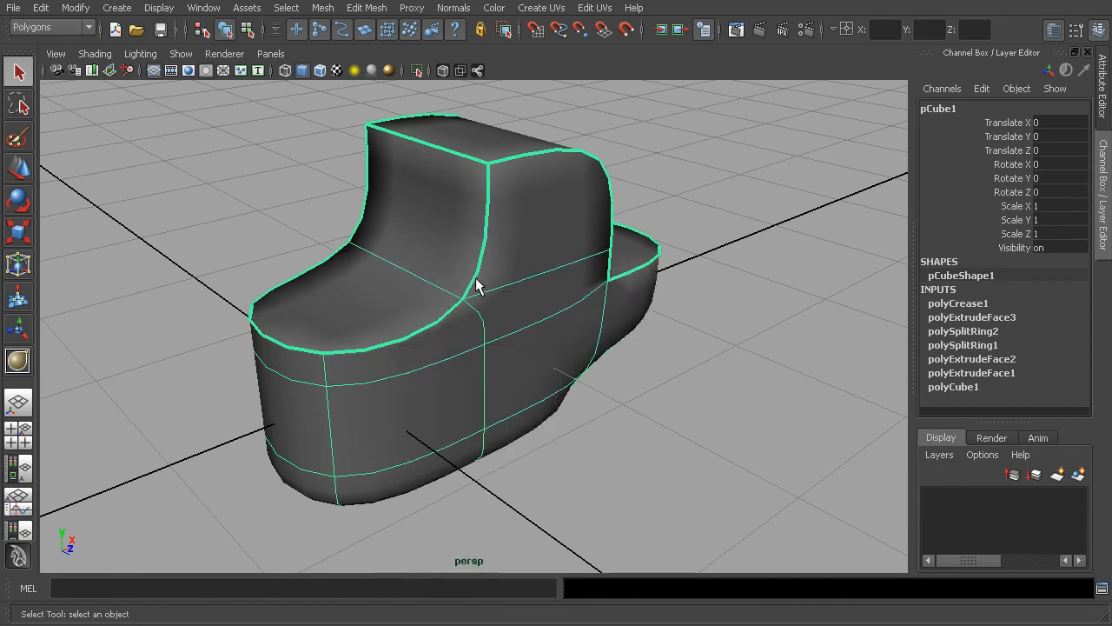
{"action": "left_click_drag", "start_coordinate": [478, 287], "coordinate": [492, 348]}
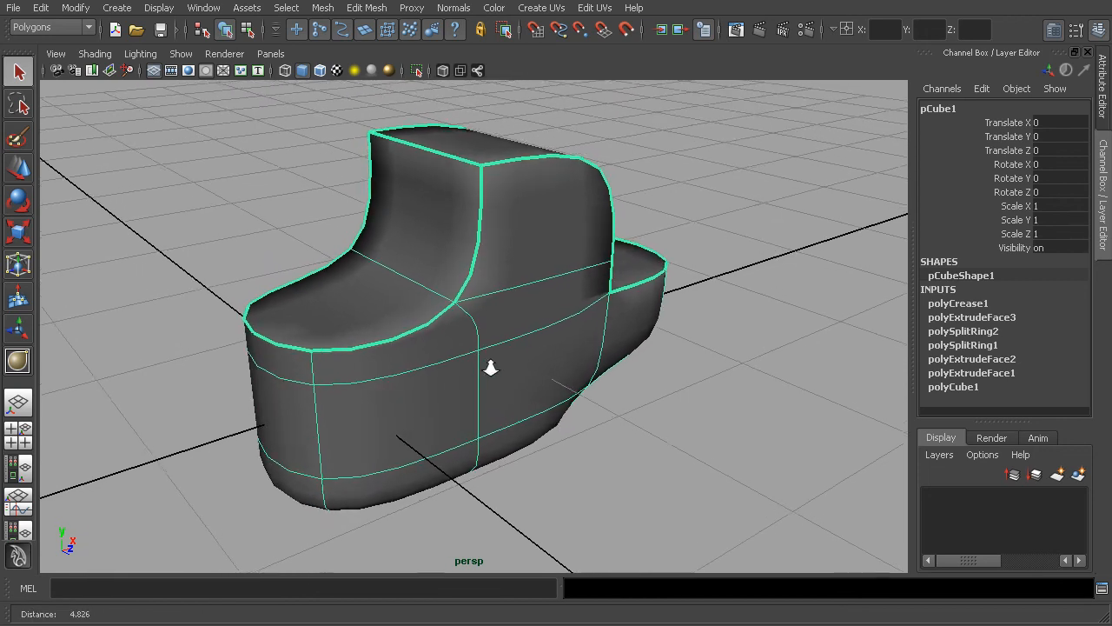
{"action": "left_click_drag", "start_coordinate": [491, 365], "coordinate": [319, 387]}
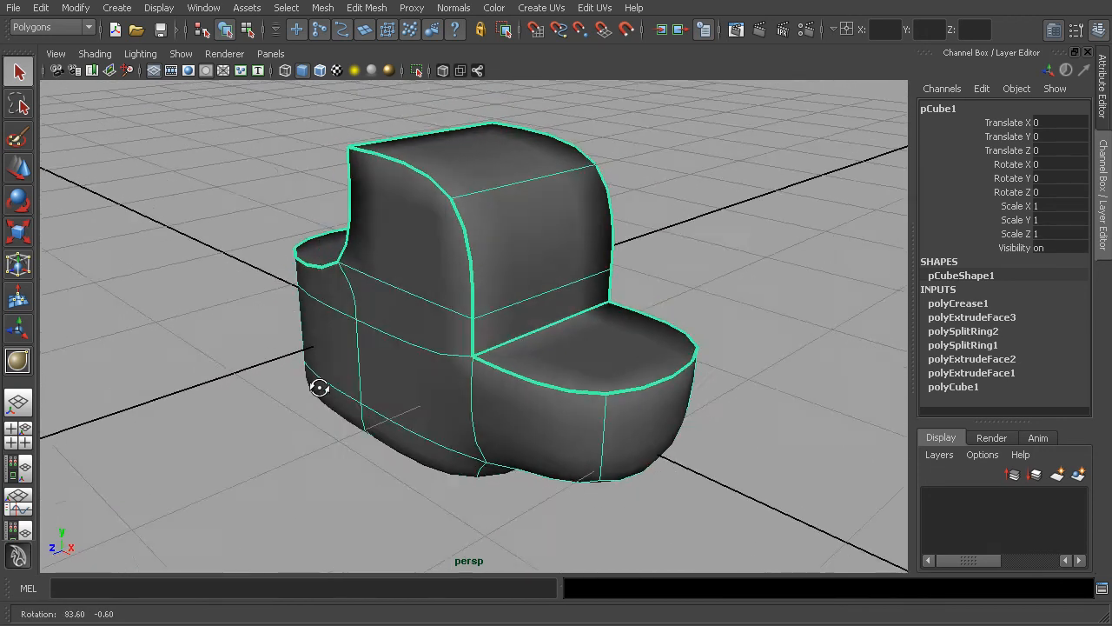